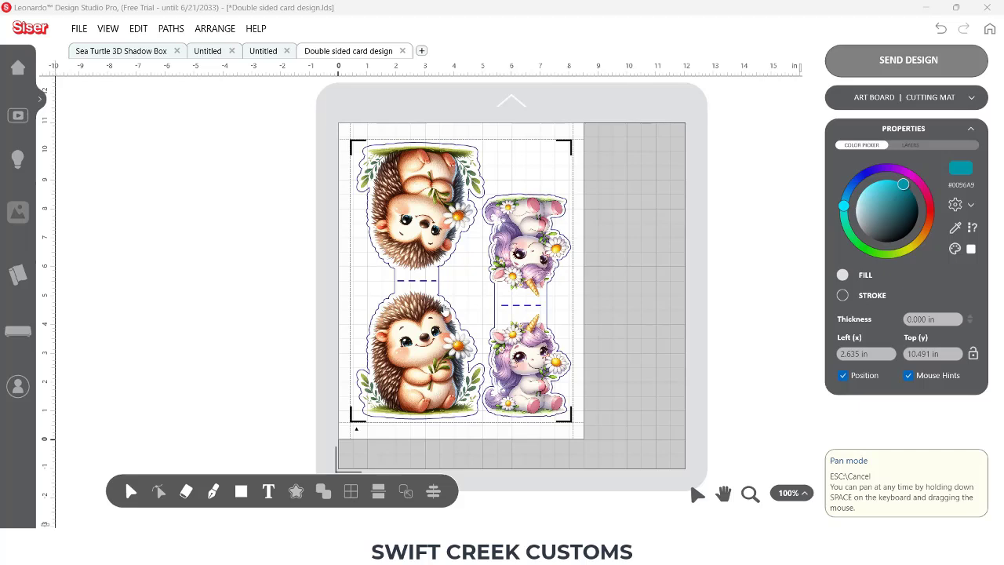
mouse_move(412, 250)
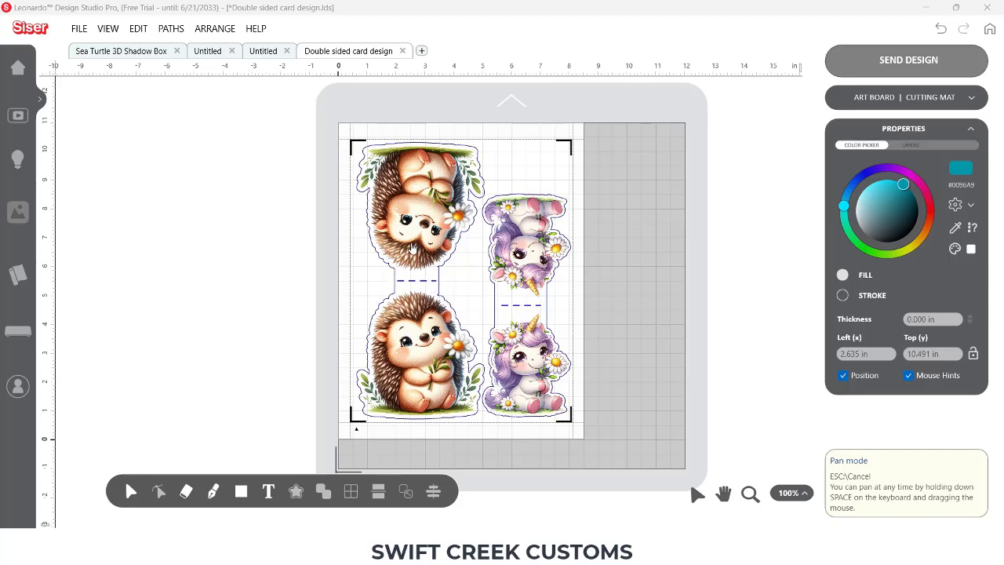
mouse_move(418, 271)
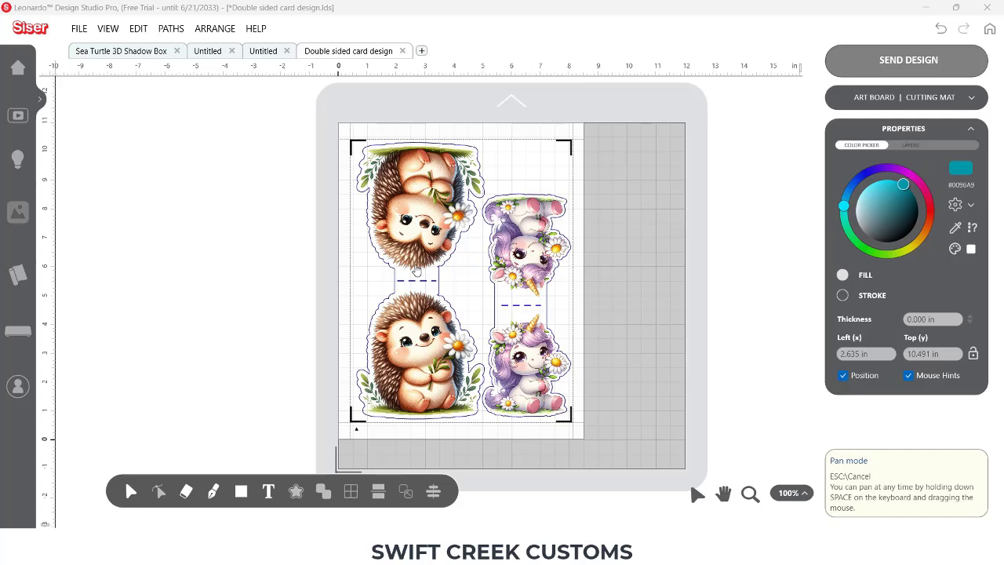
mouse_move(418, 270)
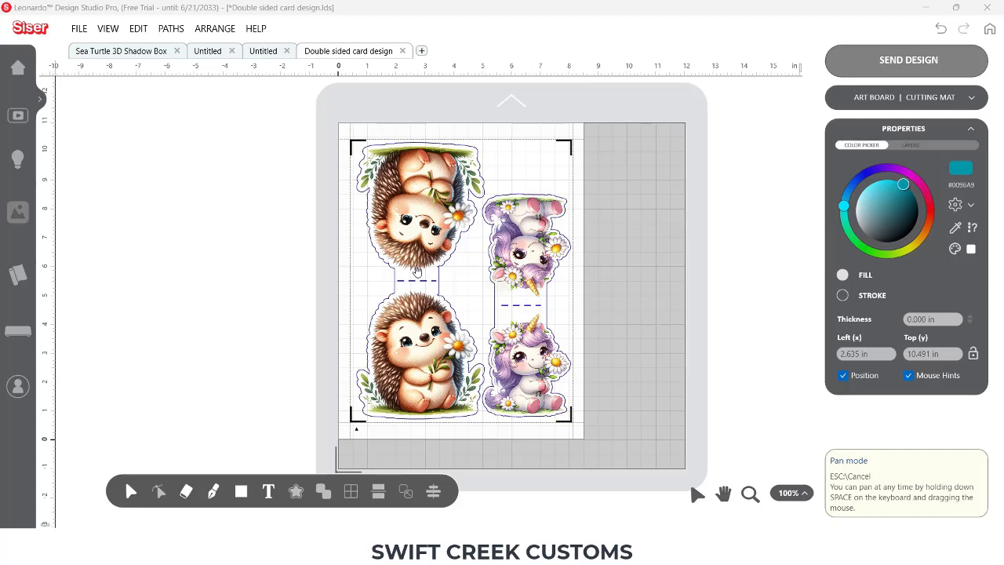
mouse_move(424, 420)
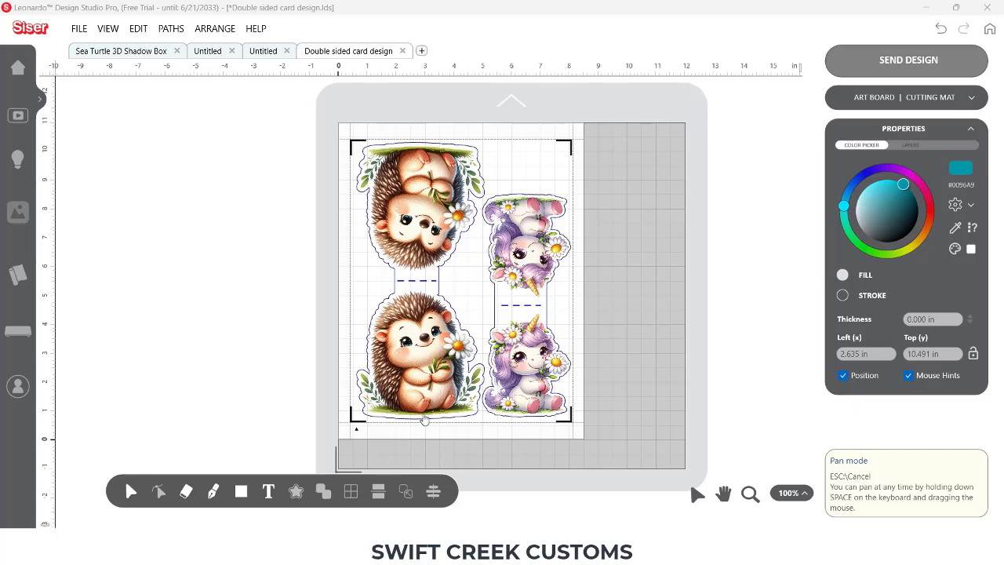
mouse_move(442, 419)
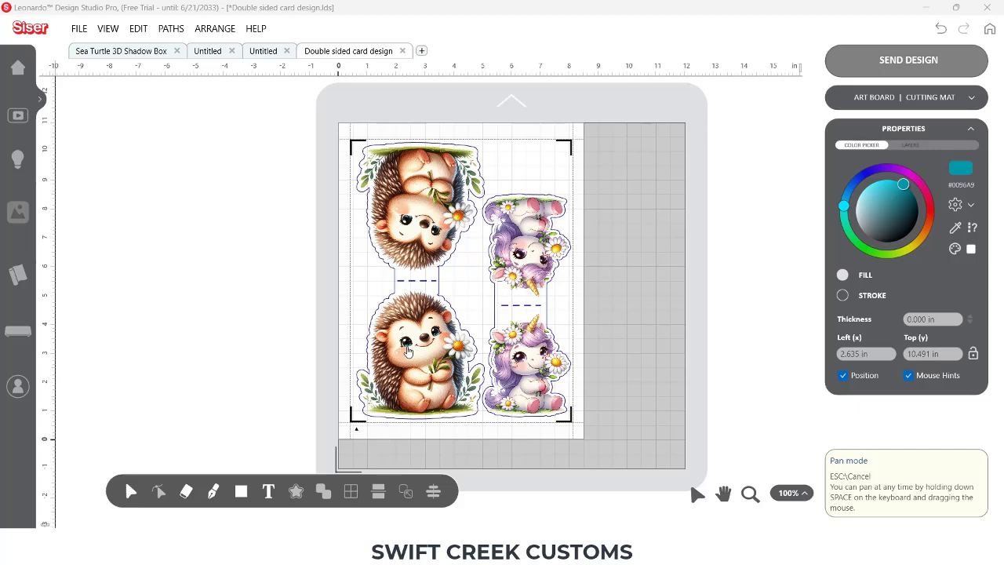
mouse_move(385, 369)
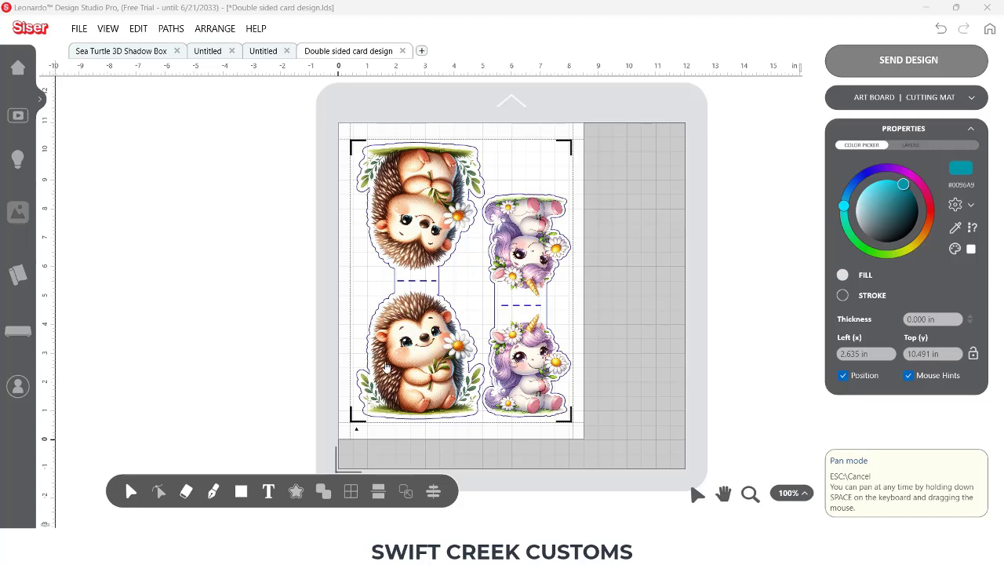
mouse_move(400, 399)
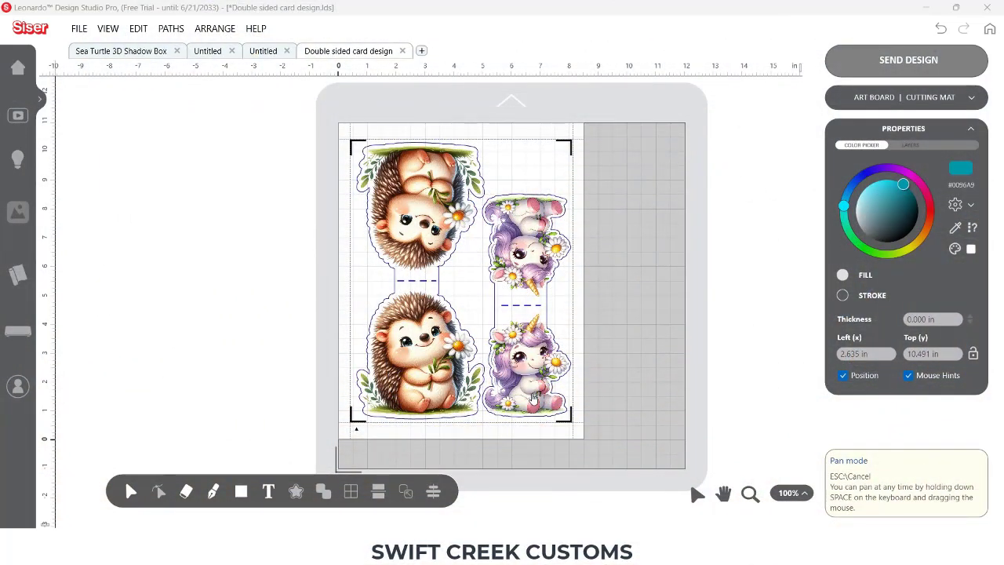
mouse_move(533, 402)
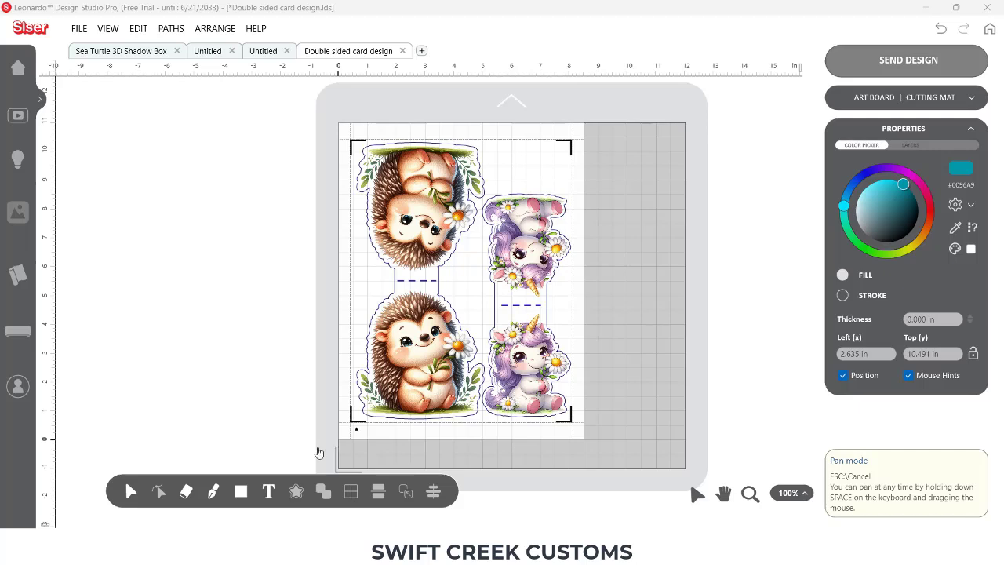
Draw a teal rectangle about 2.56 by 0.98 in beneath the lower hedgehog's base
left_click(241, 492)
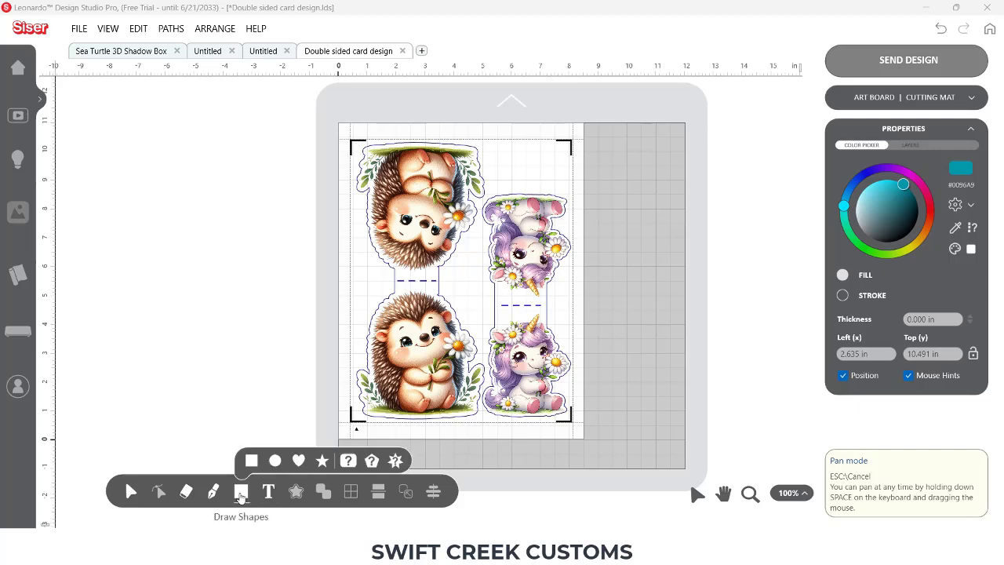
left_click(251, 460)
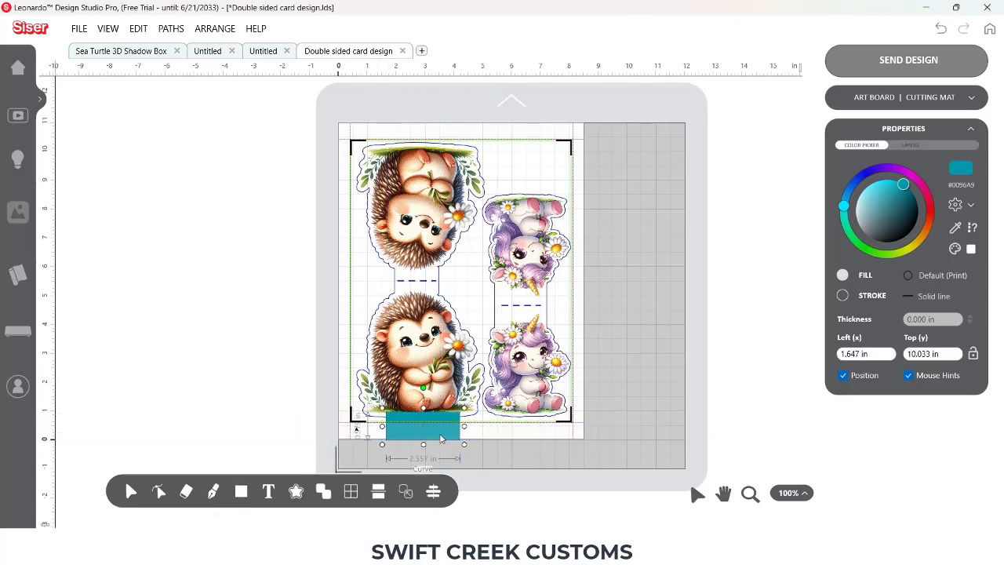
left_click(750, 493)
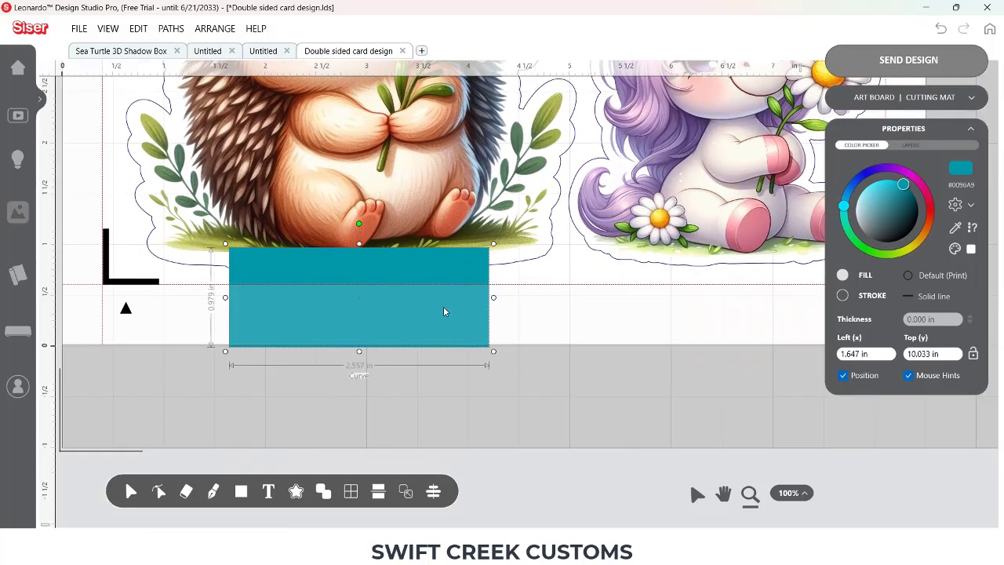
left_click_drag(446, 312, 450, 349)
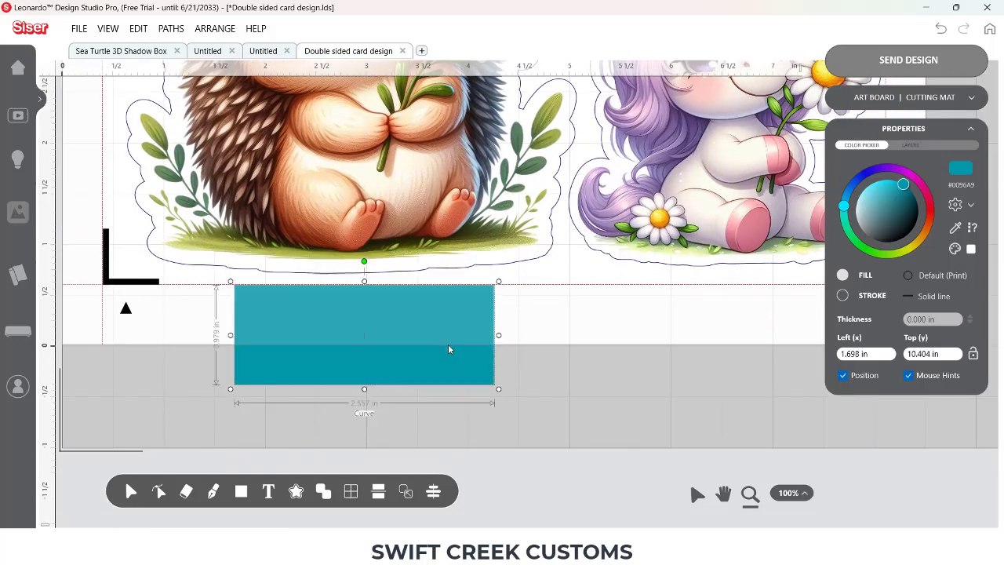
left_click_drag(449, 349, 345, 402)
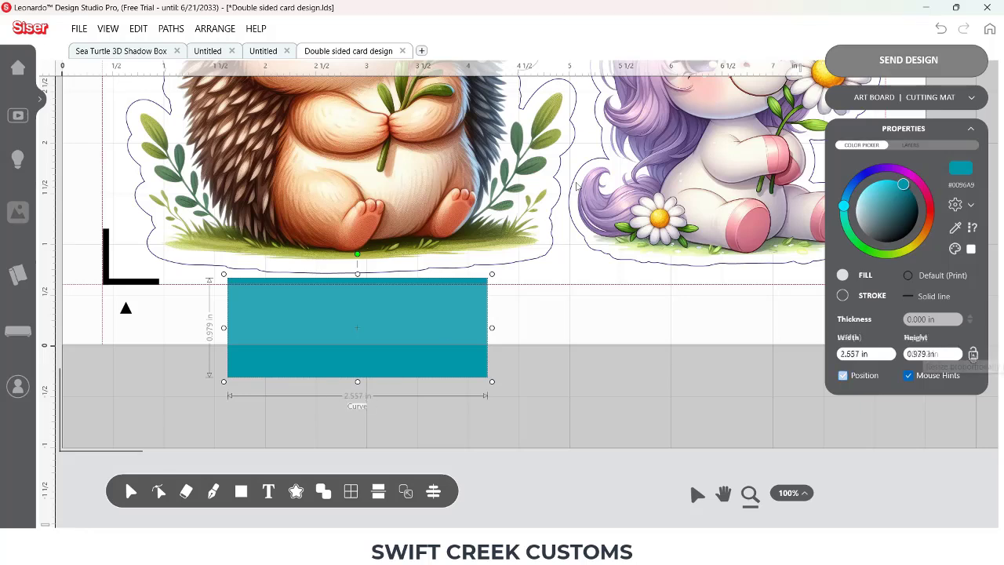
Resize the rectangle to Width and Height 2.500 in below the hedgehog
left_click(842, 375)
type("2.500")
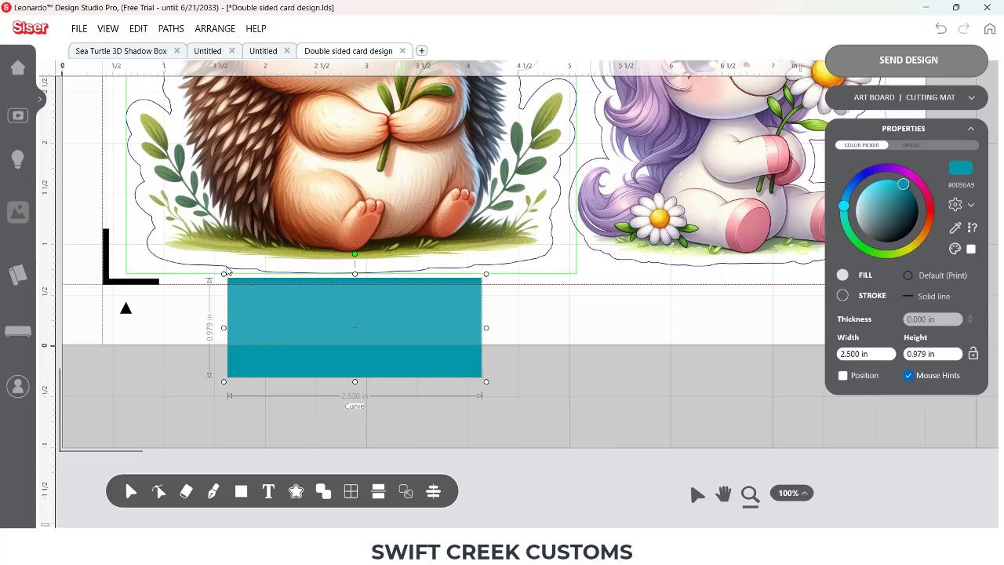
mouse_move(483, 270)
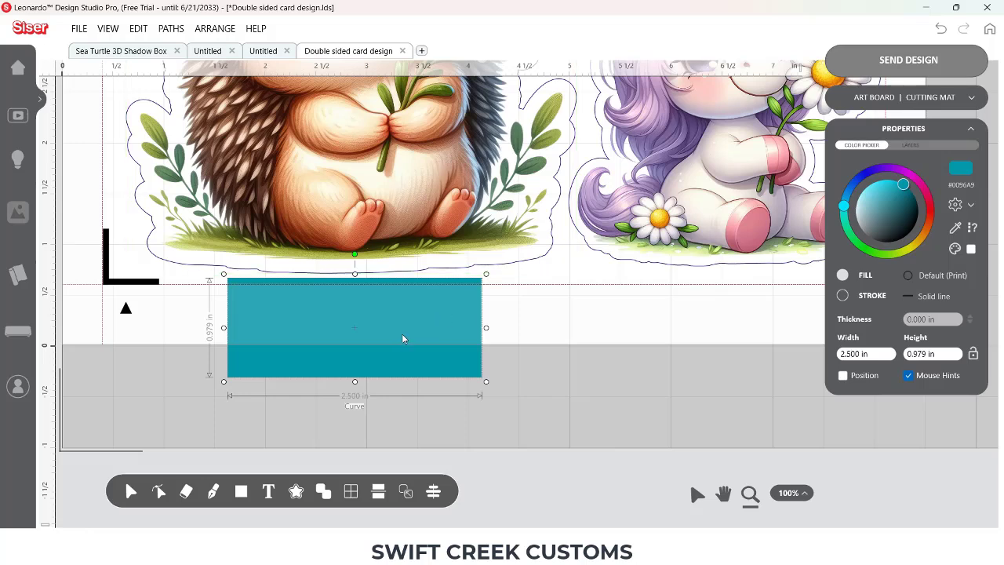
left_click_drag(404, 339, 401, 354)
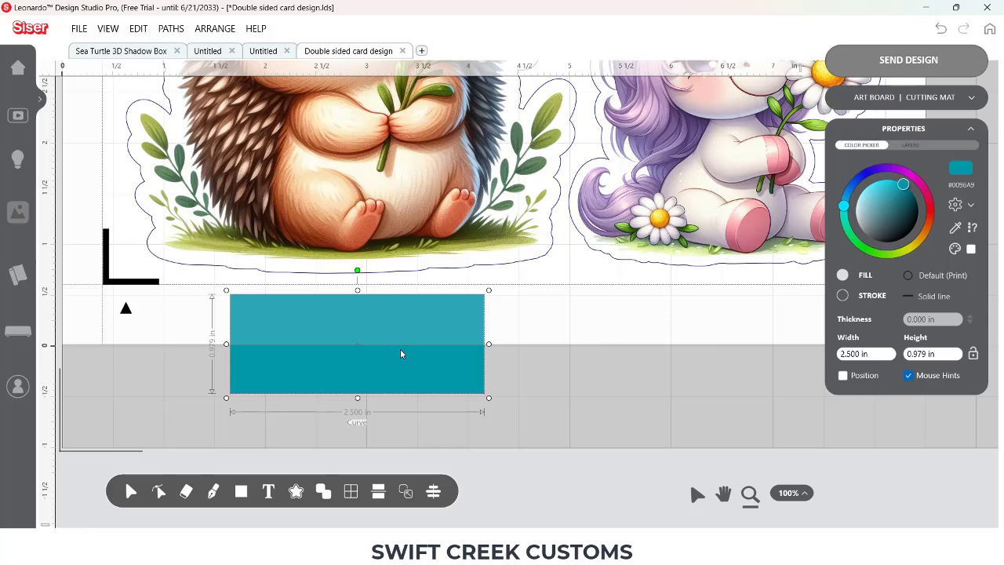
left_click(933, 353)
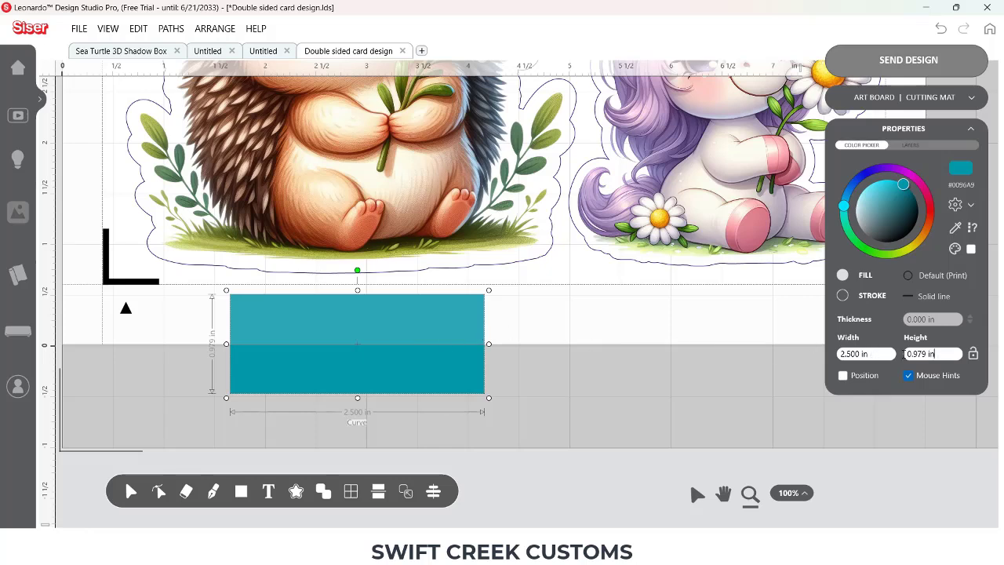
triple_click(932, 354)
type("1.500")
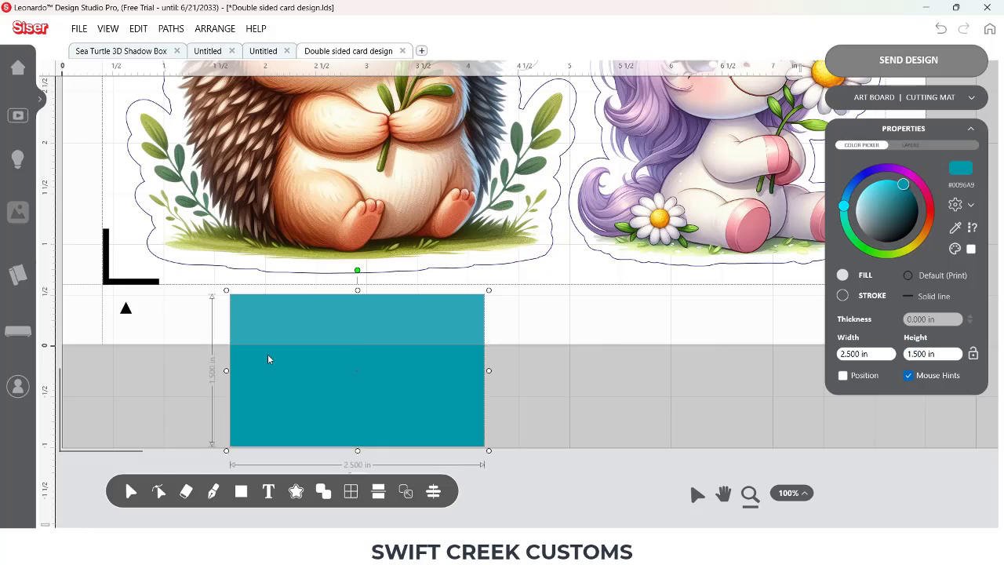
left_click_drag(270, 359, 292, 307)
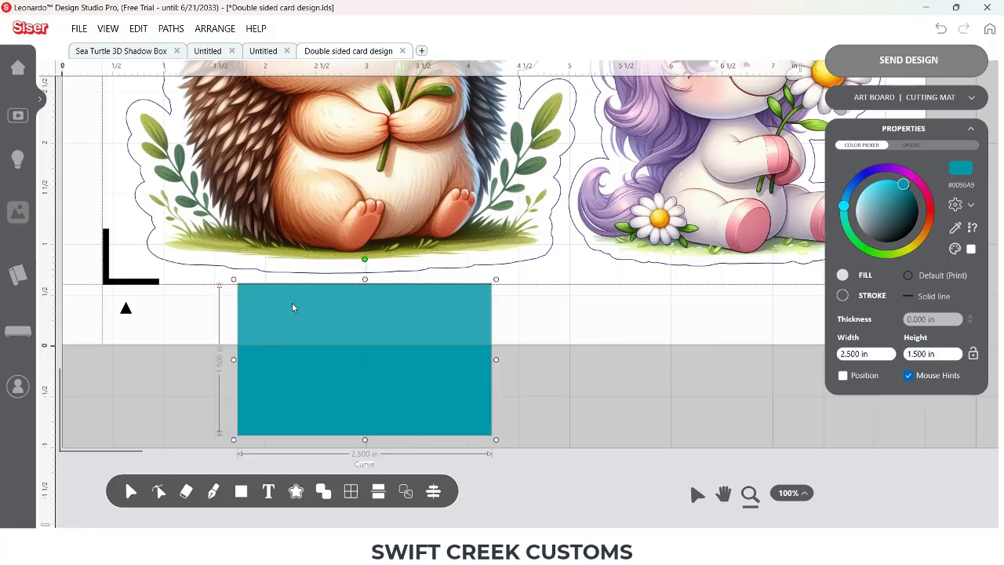
mouse_move(286, 437)
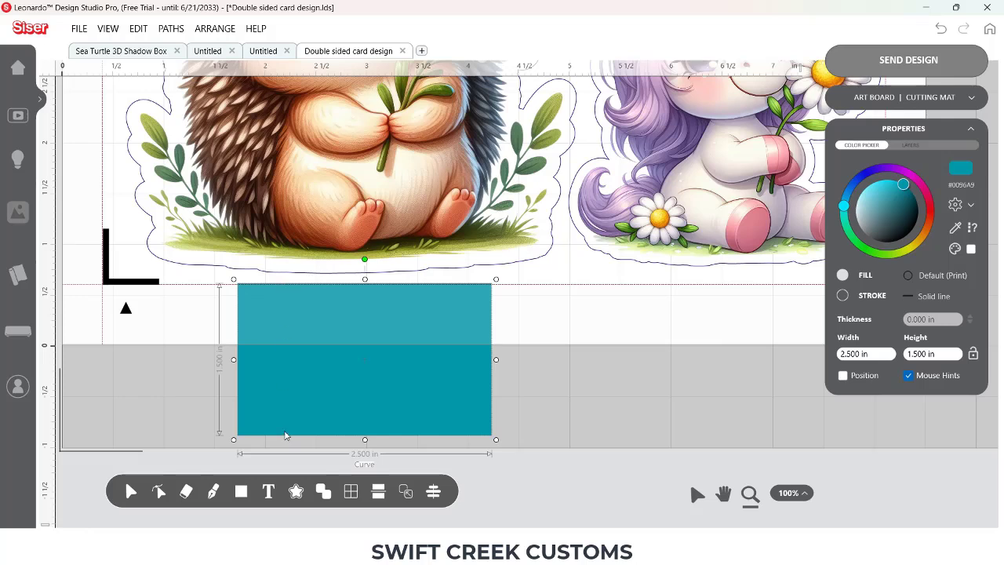
mouse_move(305, 288)
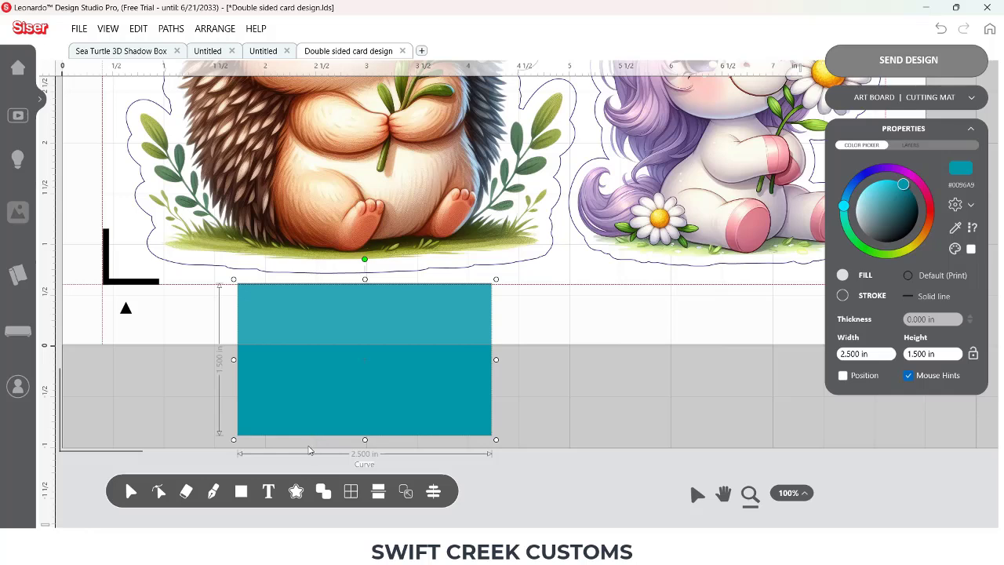
mouse_move(330, 248)
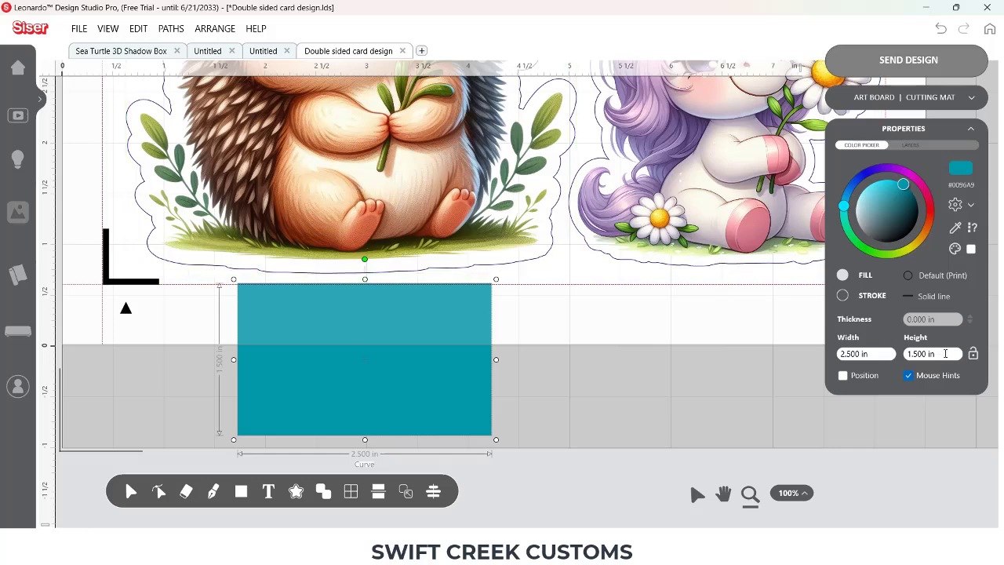
triple_click(929, 354)
type("2.500")
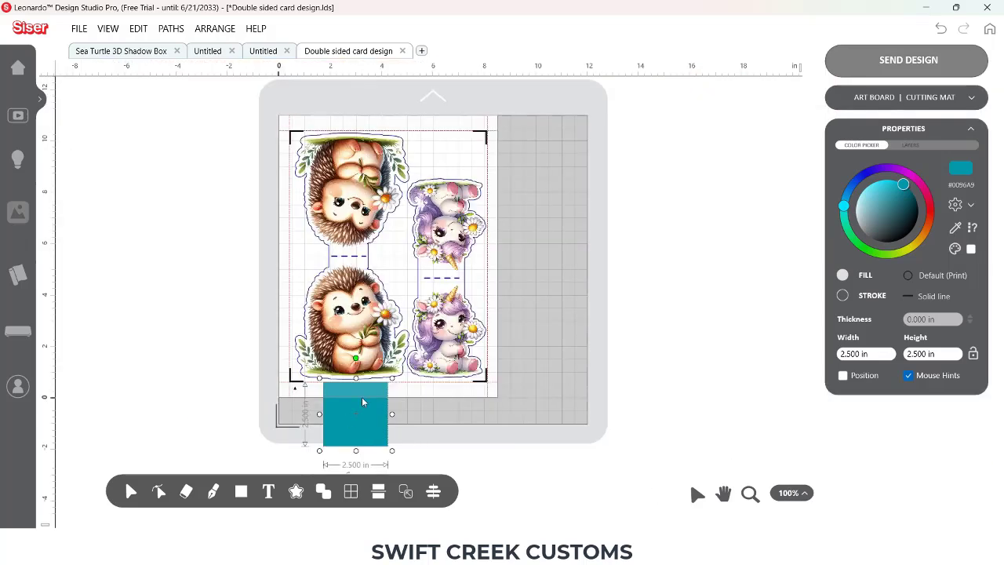
Move the square beside the unicorn strip and recolor it pale cyan #EDFDFF
left_click_drag(355, 412, 537, 160)
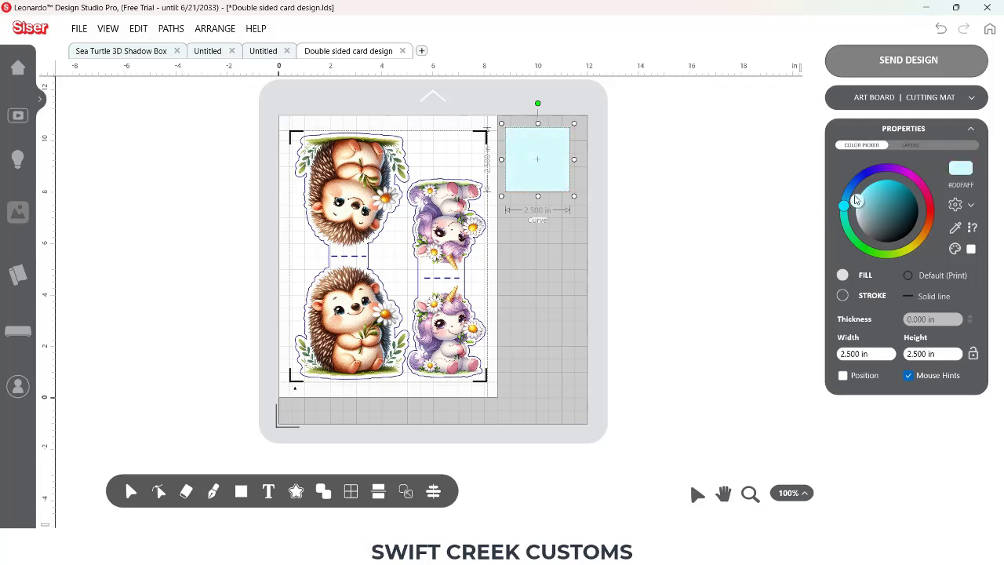
left_click_drag(843, 206, 856, 206)
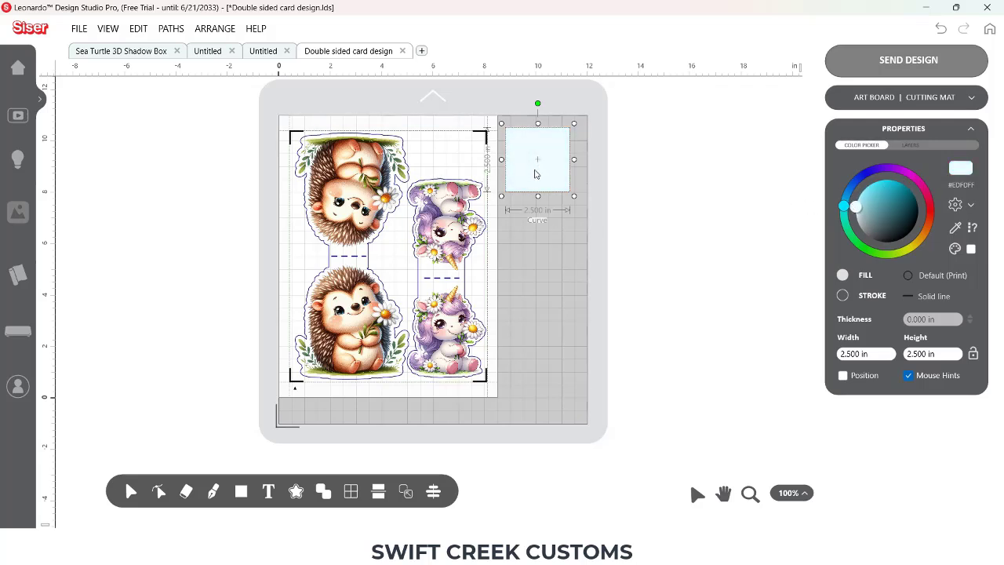
mouse_move(538, 117)
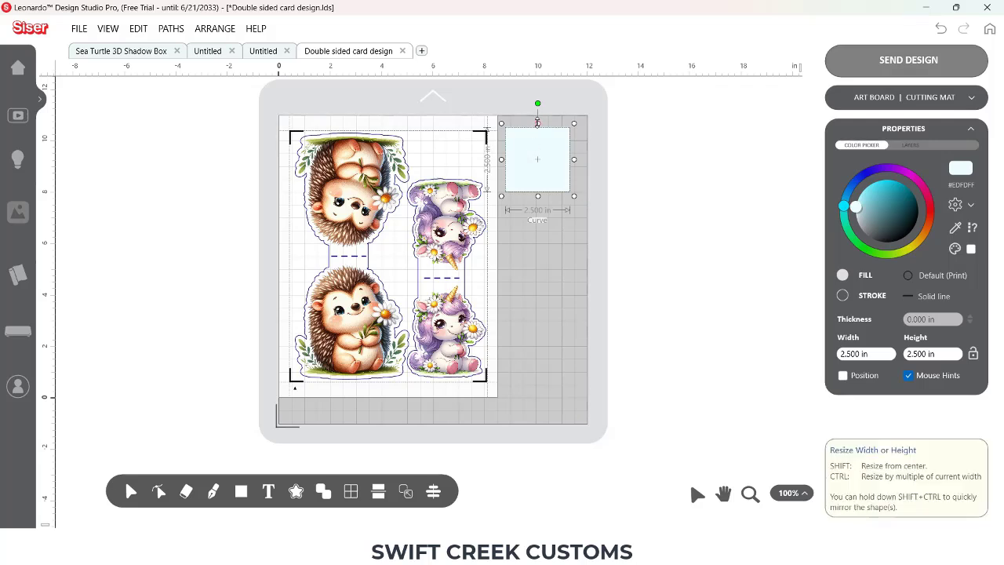
mouse_move(563, 155)
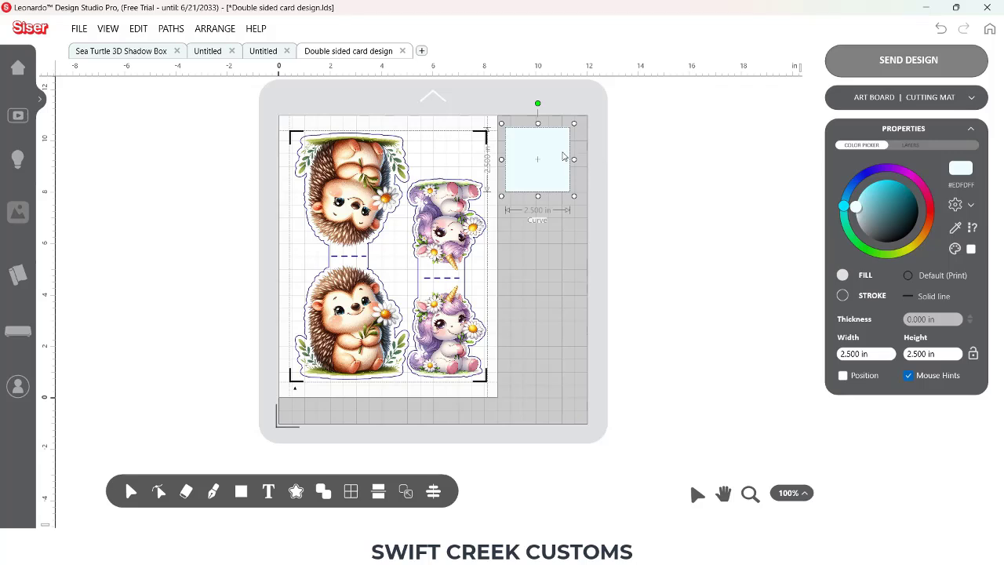
mouse_move(553, 148)
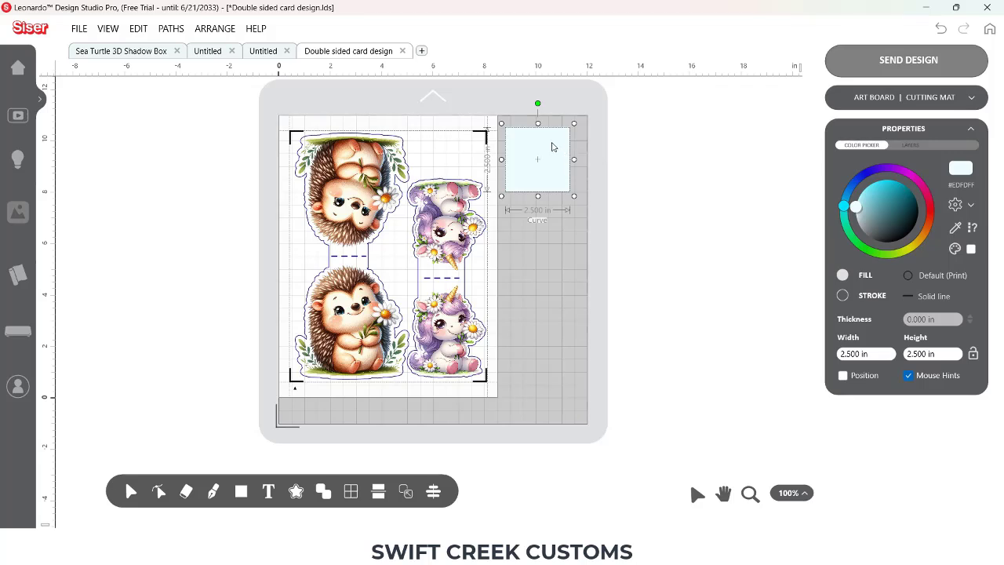
mouse_move(558, 145)
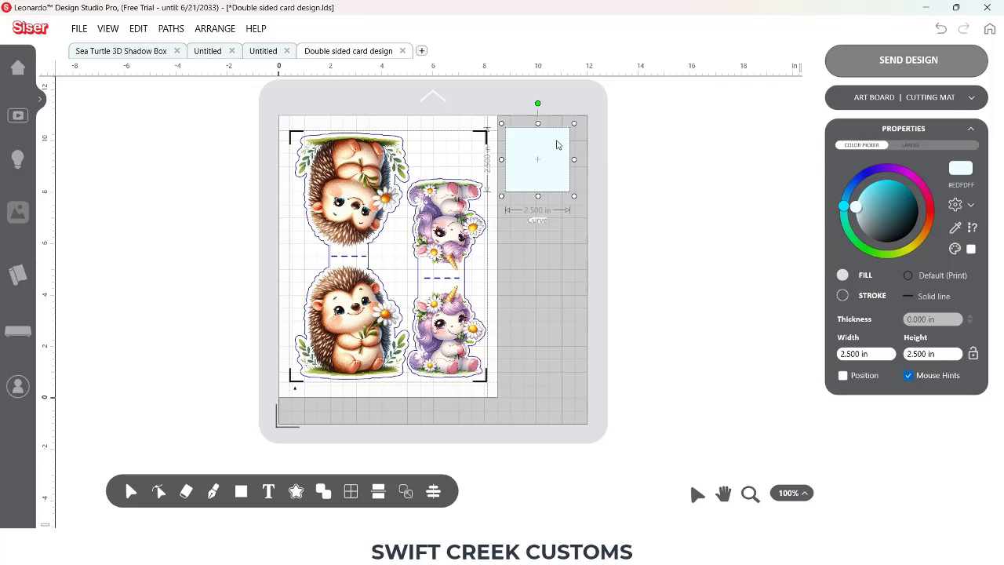
mouse_move(557, 145)
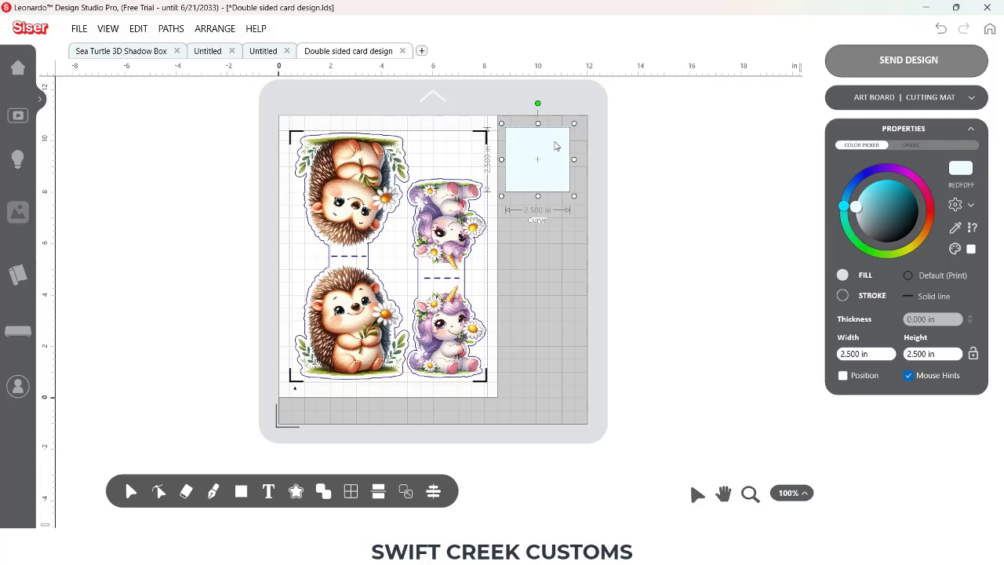
mouse_move(800, 304)
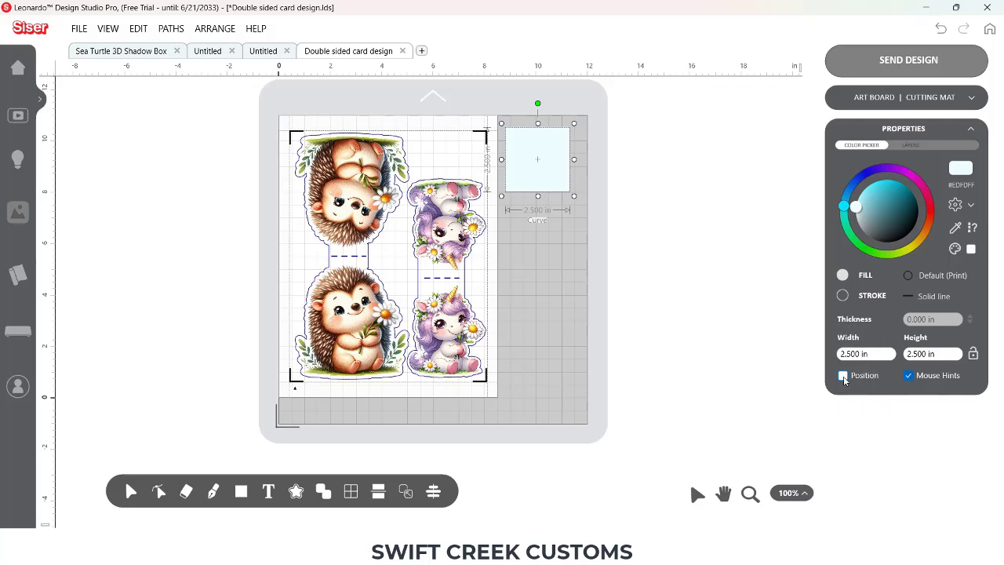
Set the pale square's Top (y) position to 0.000 in
left_click(844, 375)
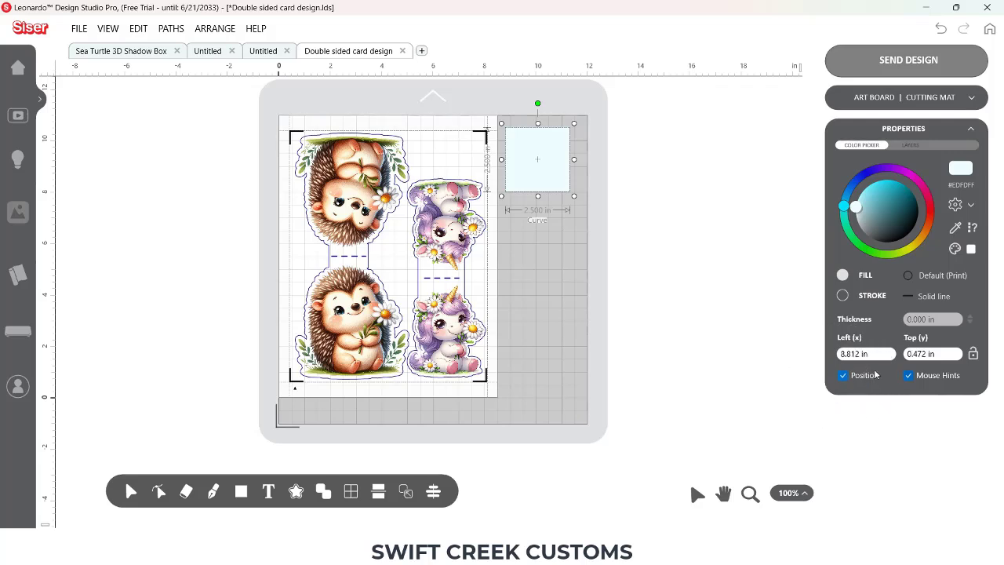
mouse_move(939, 344)
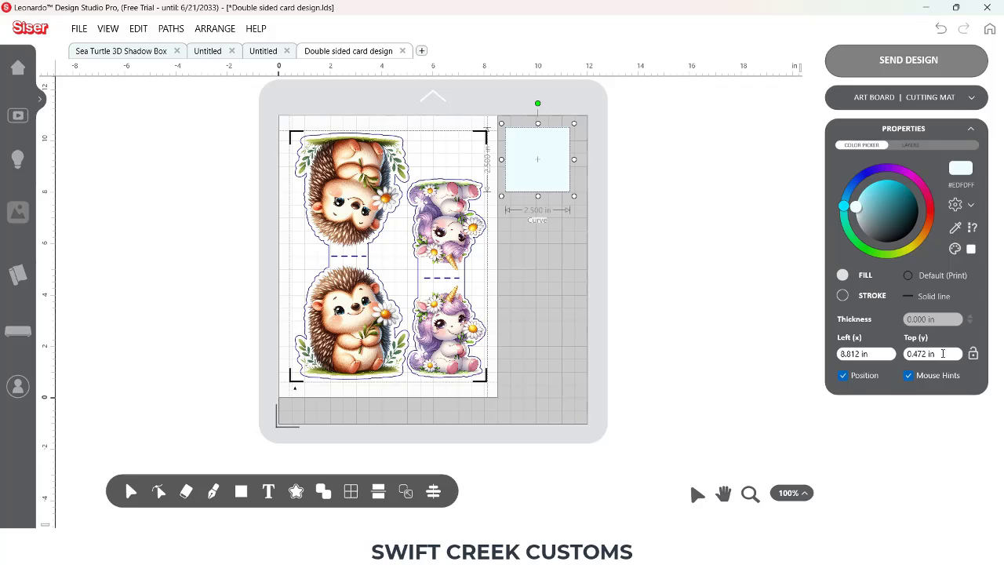
triple_click(929, 354)
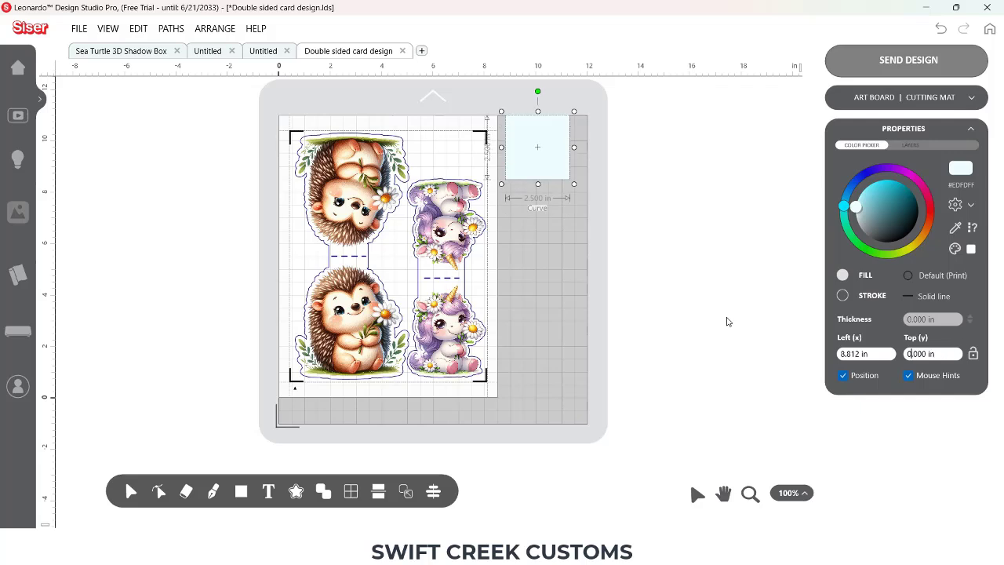
mouse_move(545, 120)
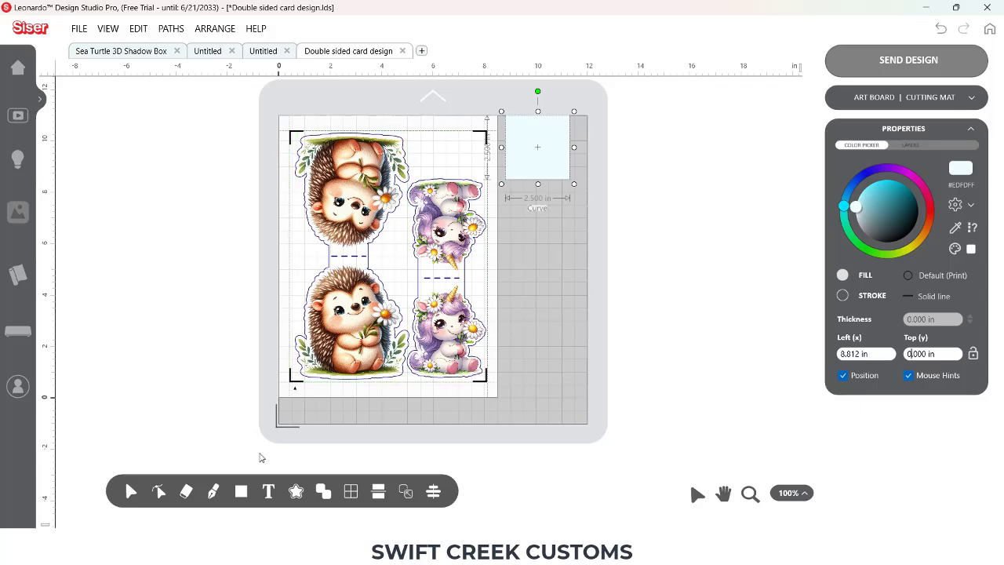
Draw a 2.035-inch horizontal line under the square with a red Large dash stroke
left_click(213, 492)
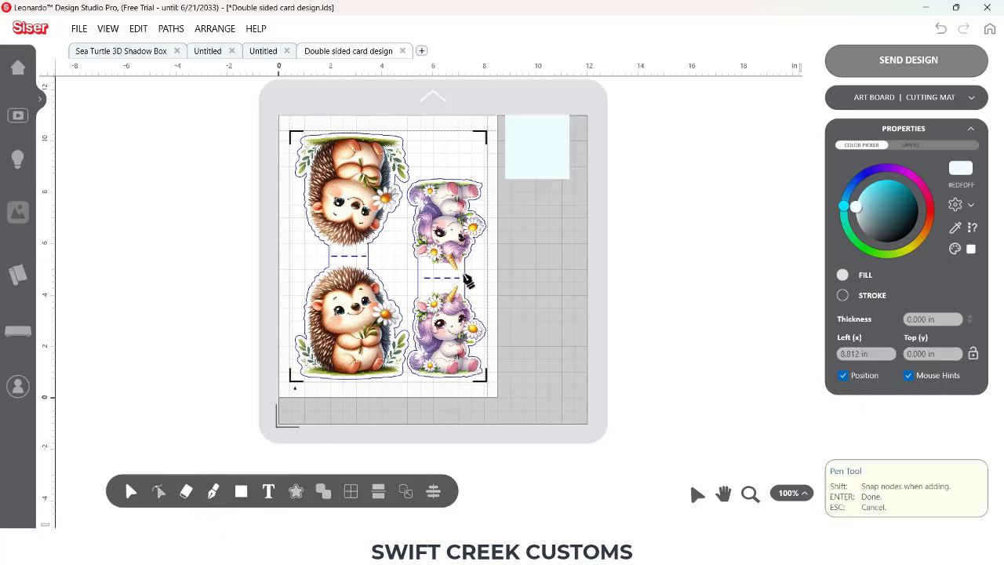
mouse_move(510, 198)
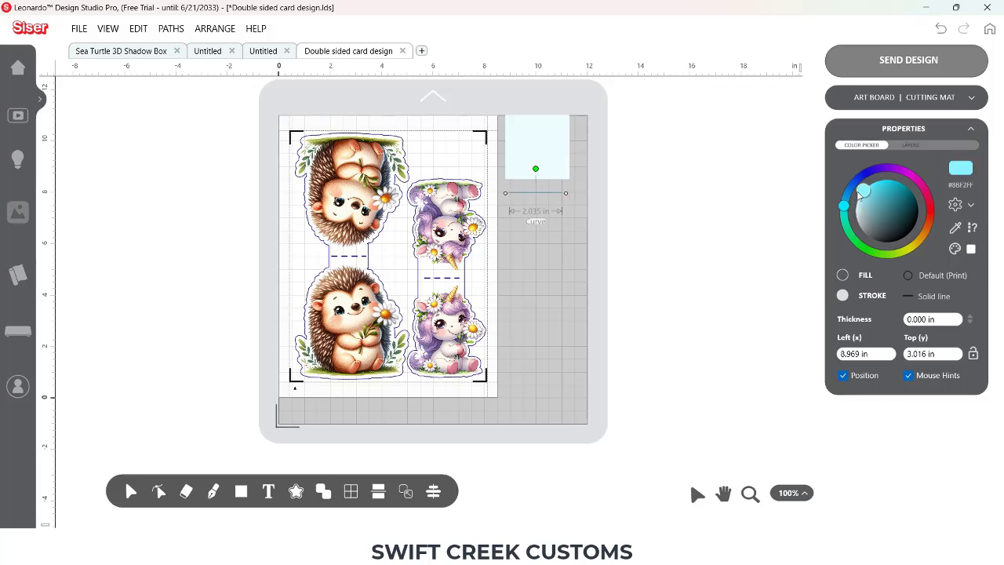
left_click(855, 207)
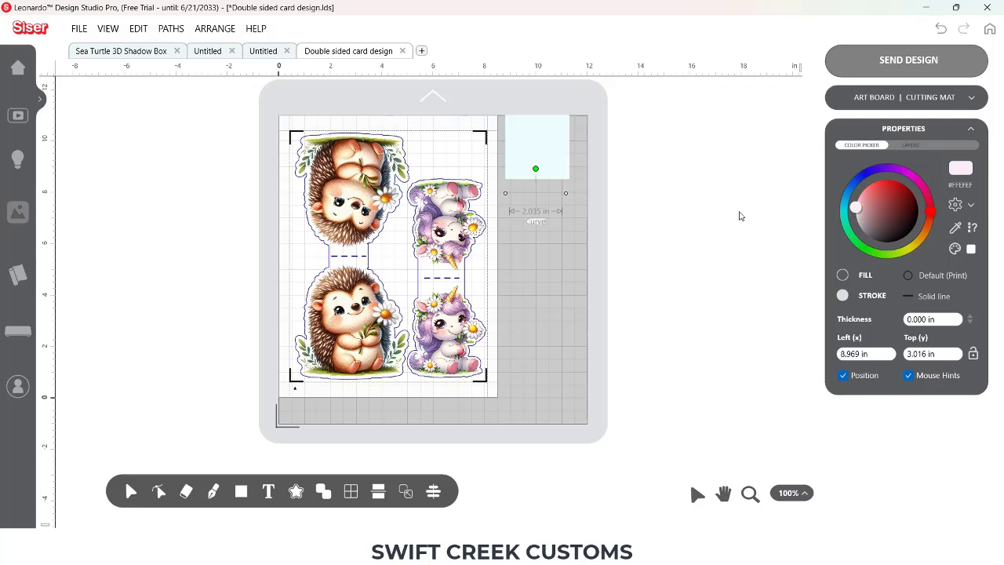
left_click(883, 180)
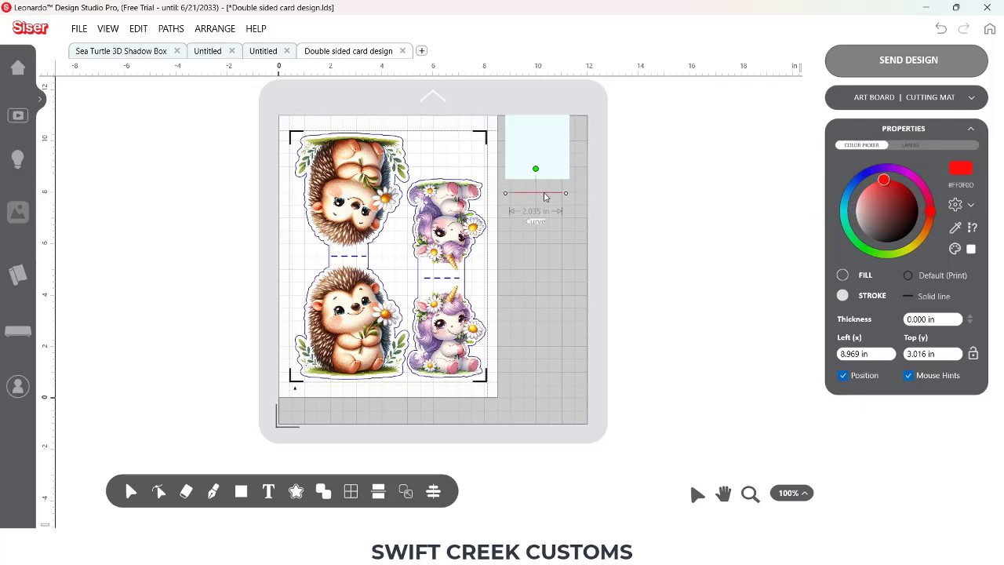
mouse_move(947, 263)
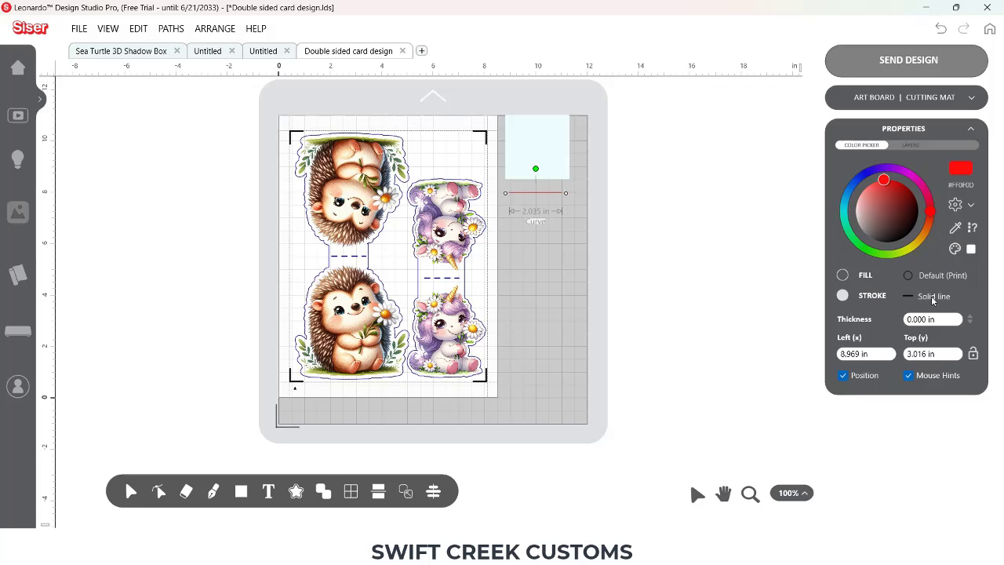
left_click(934, 296)
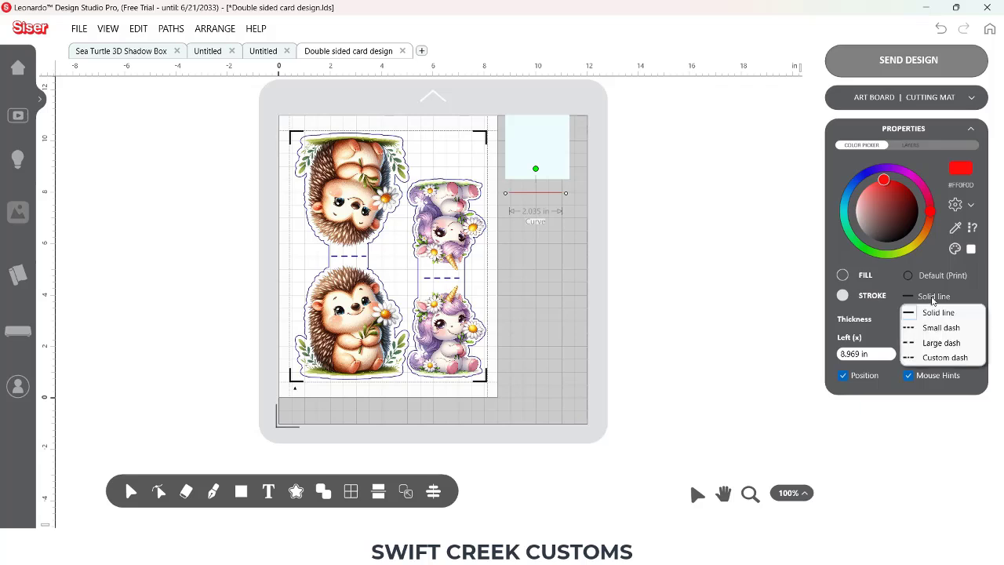
left_click(941, 343)
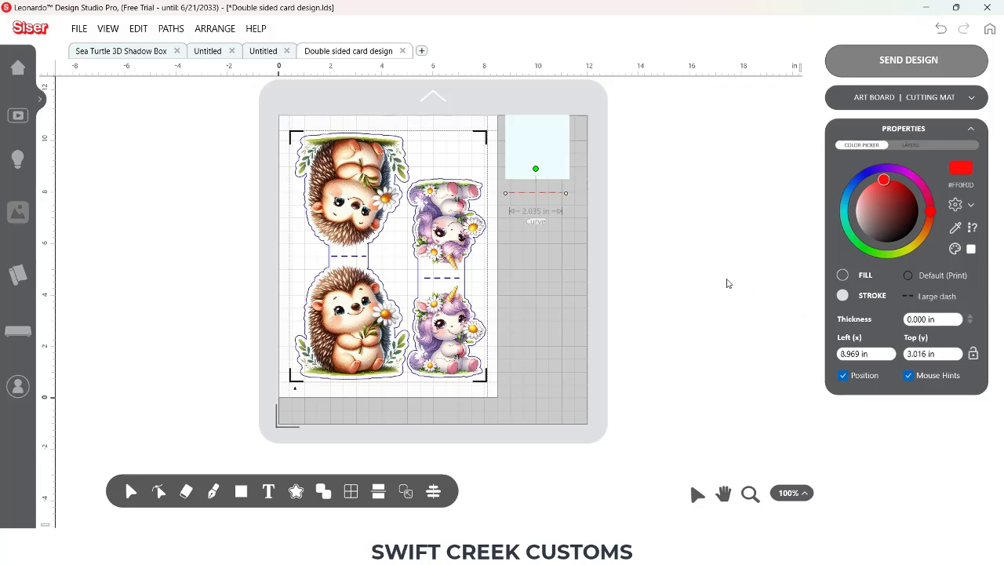
mouse_move(499, 155)
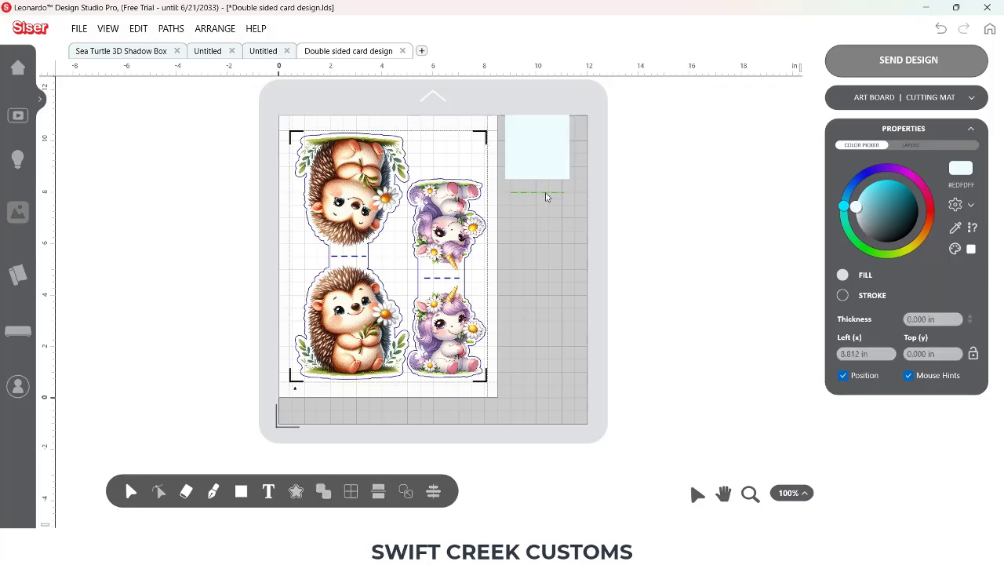
Align the red dashed line to the square's top edge at Top 0 in
left_click(538, 193)
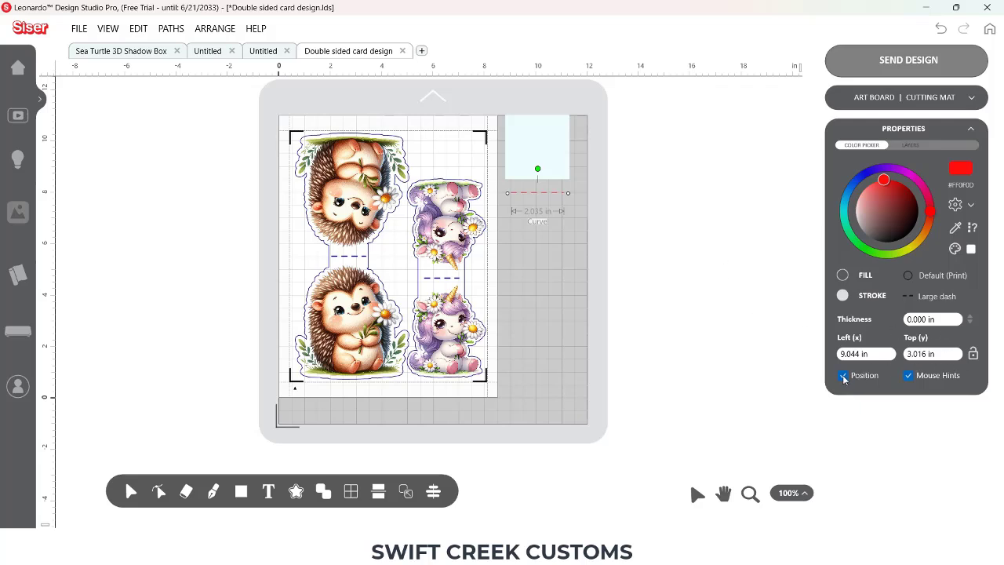
left_click(843, 375)
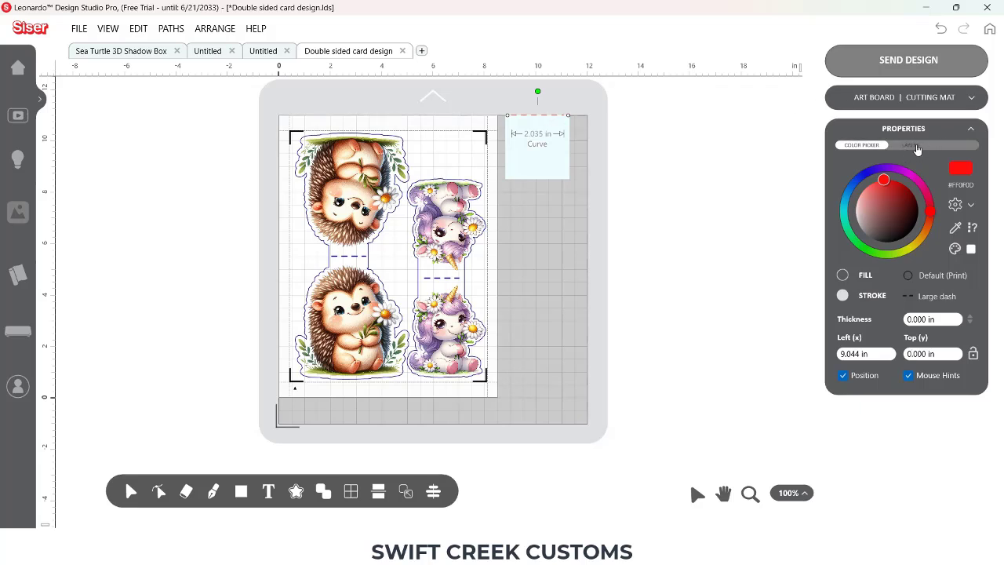
Place the two dashed score lines at 0.5 in and 2 in from the top
left_click(911, 145)
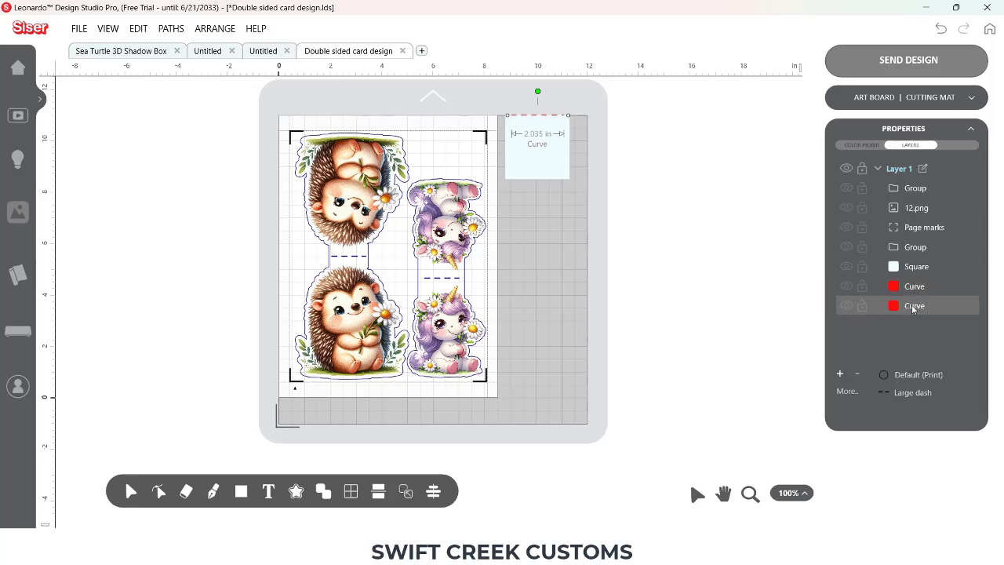
mouse_move(911, 296)
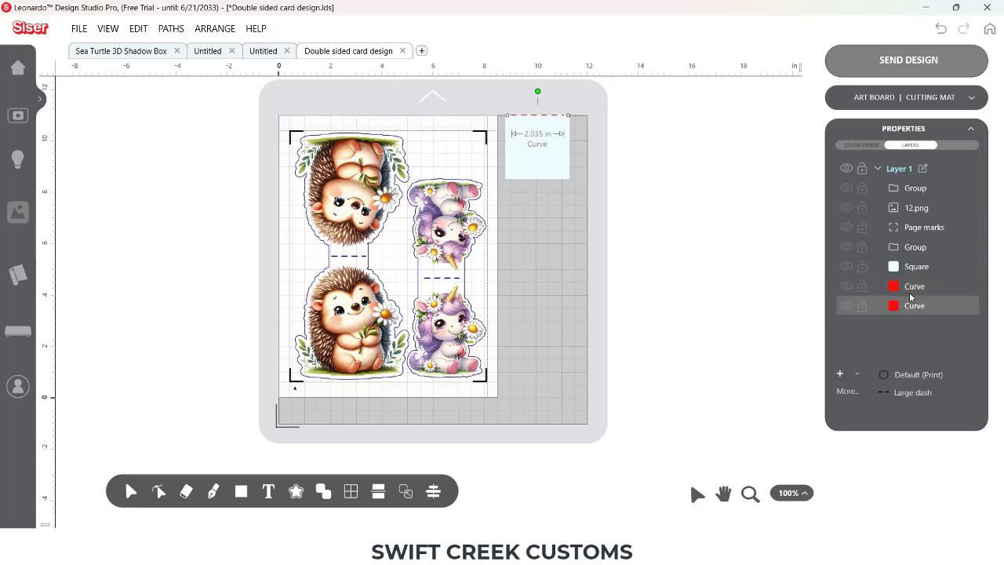
left_click(915, 286)
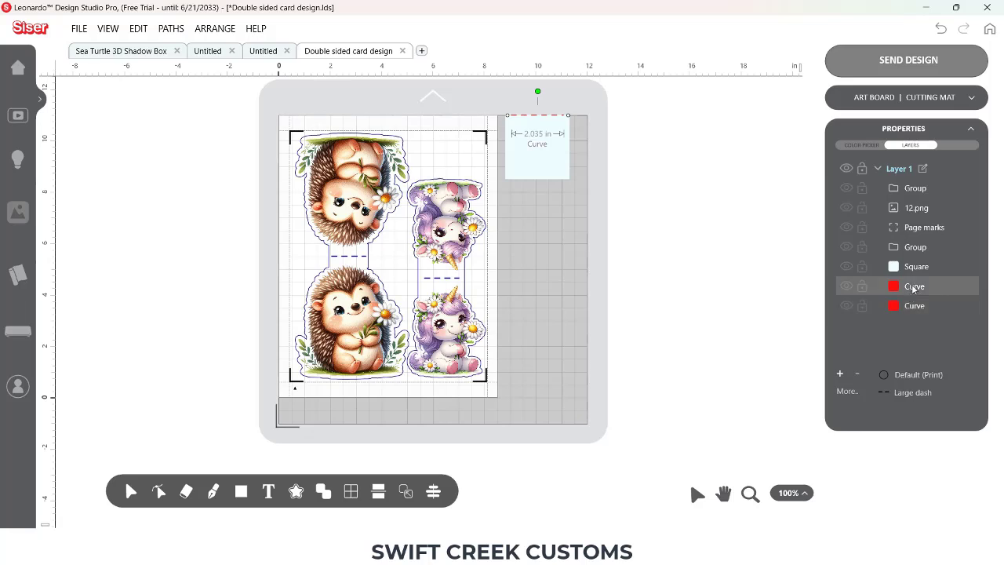
mouse_move(876, 159)
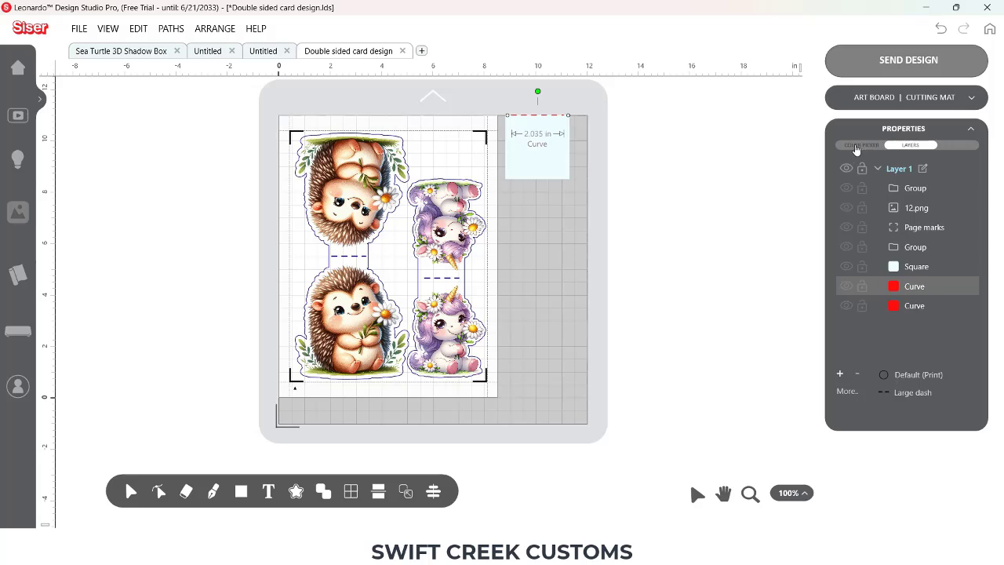
left_click(861, 144)
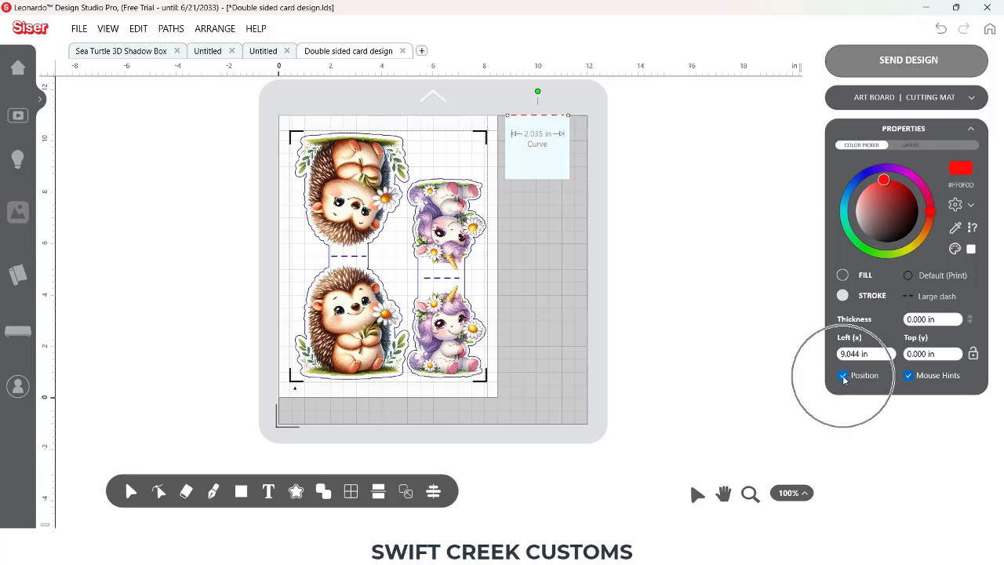
left_click(932, 354)
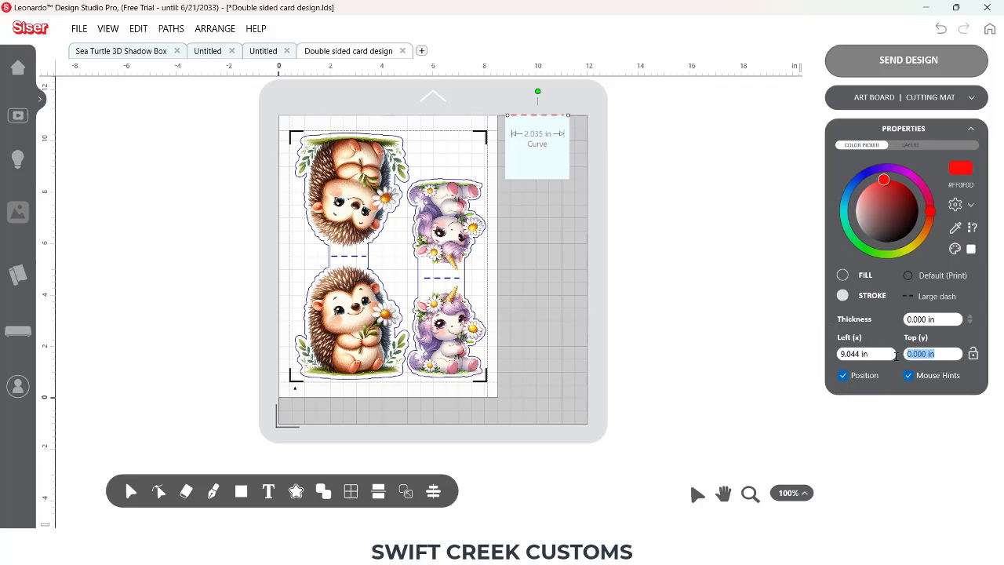
type(".5")
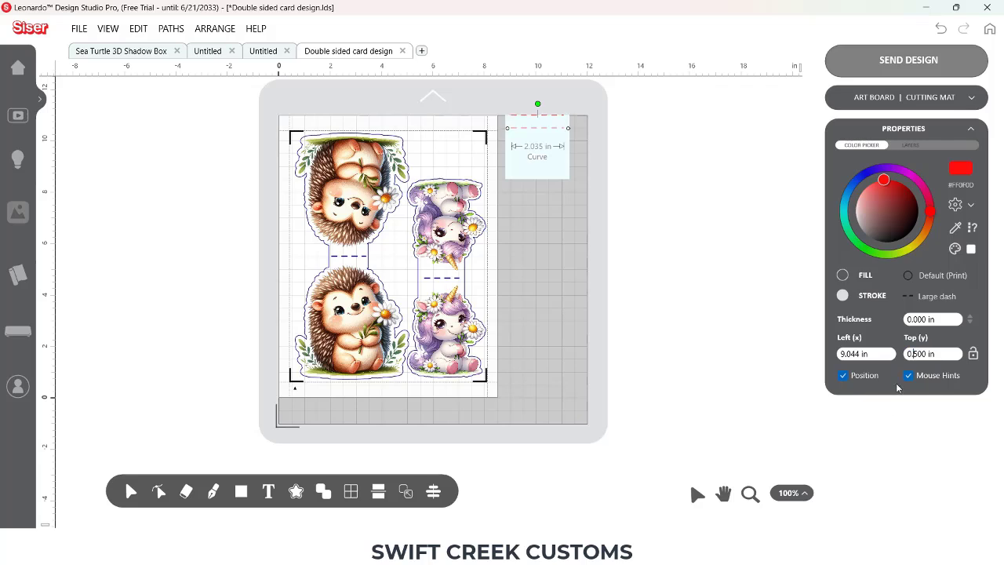
mouse_move(796, 338)
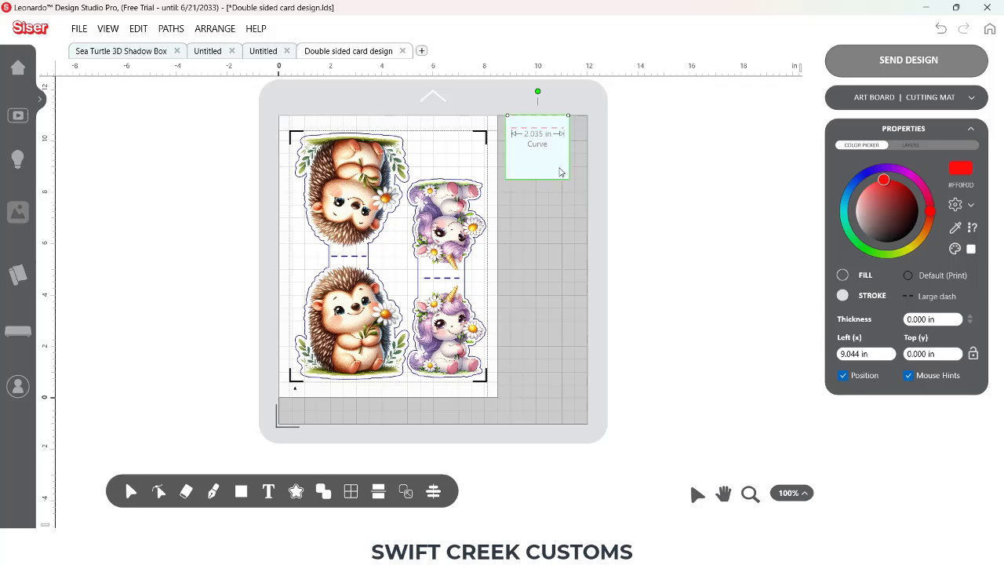
mouse_move(561, 170)
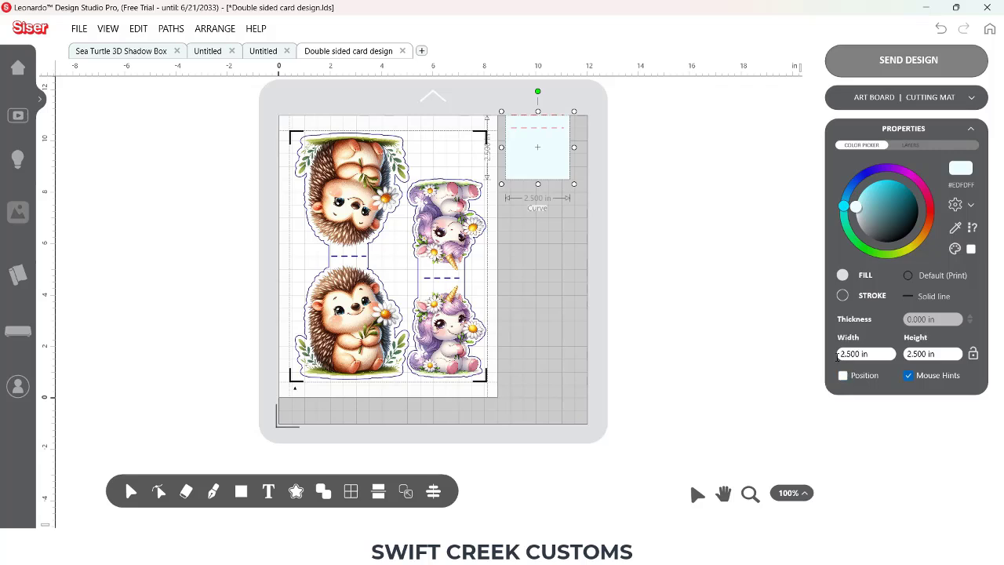
left_click(843, 375)
type("2.5")
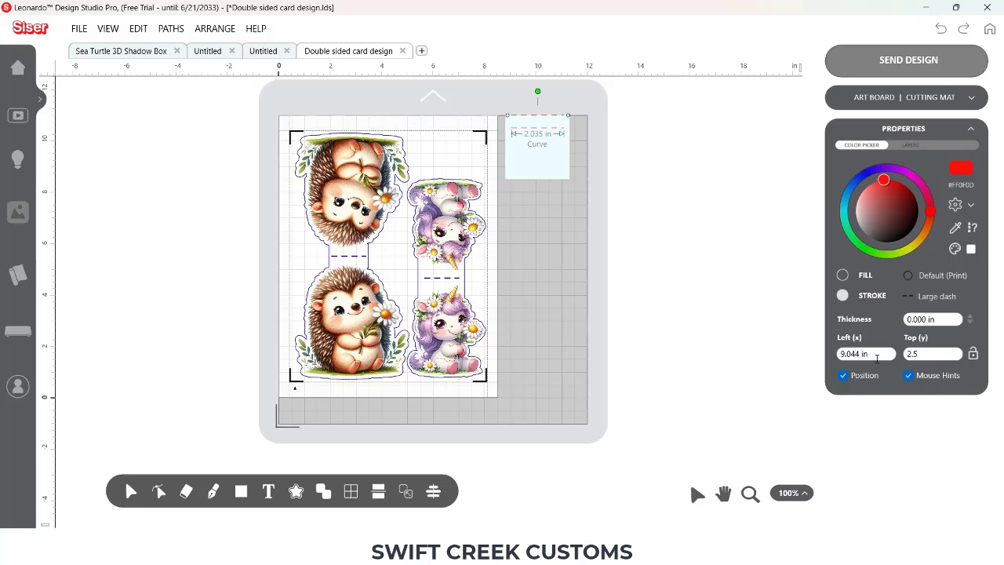
left_click_drag(537, 141, 537, 157)
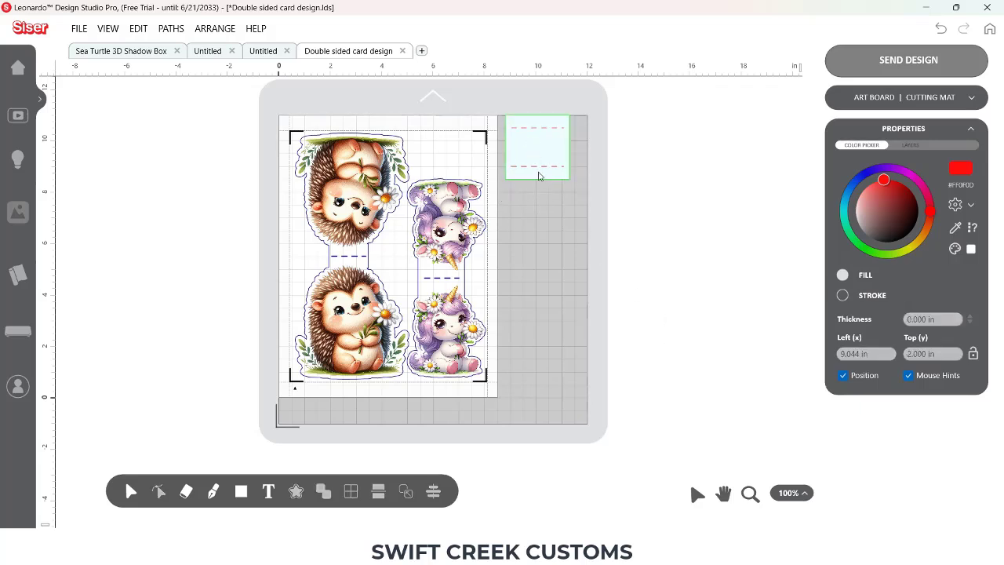
Change the dashed lines and square outline from Default (Print) to Cut
left_click(538, 147)
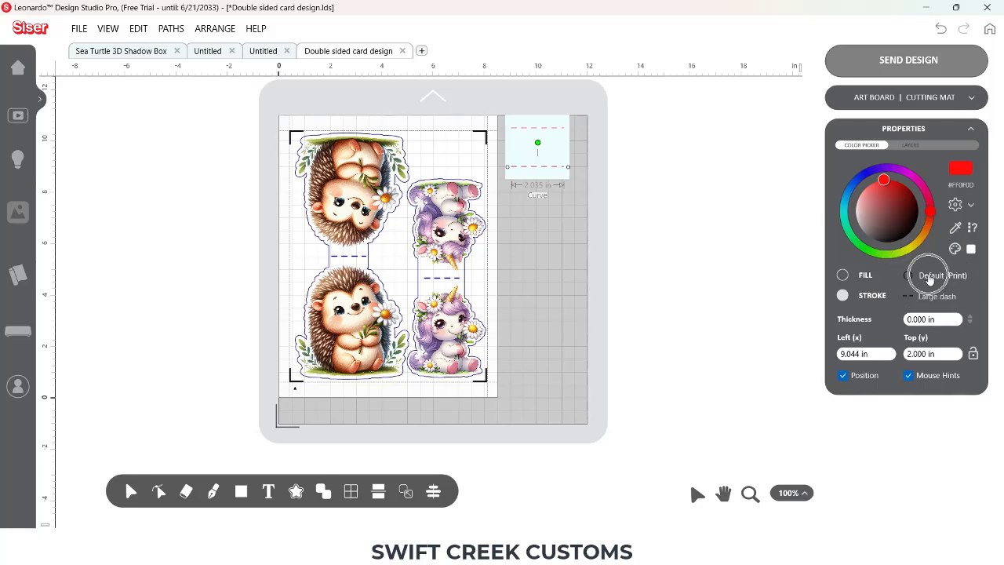
left_click(940, 275)
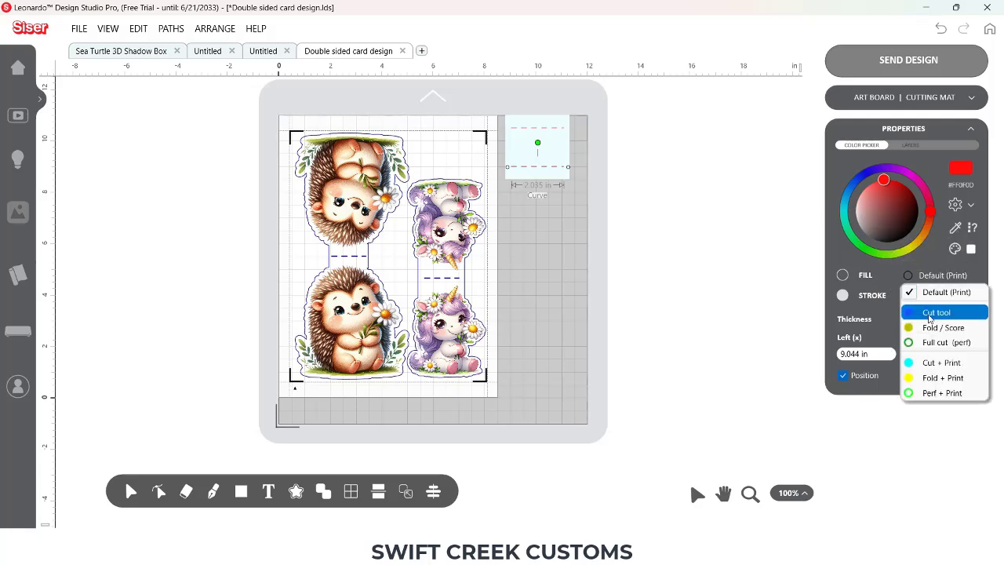
left_click(937, 312)
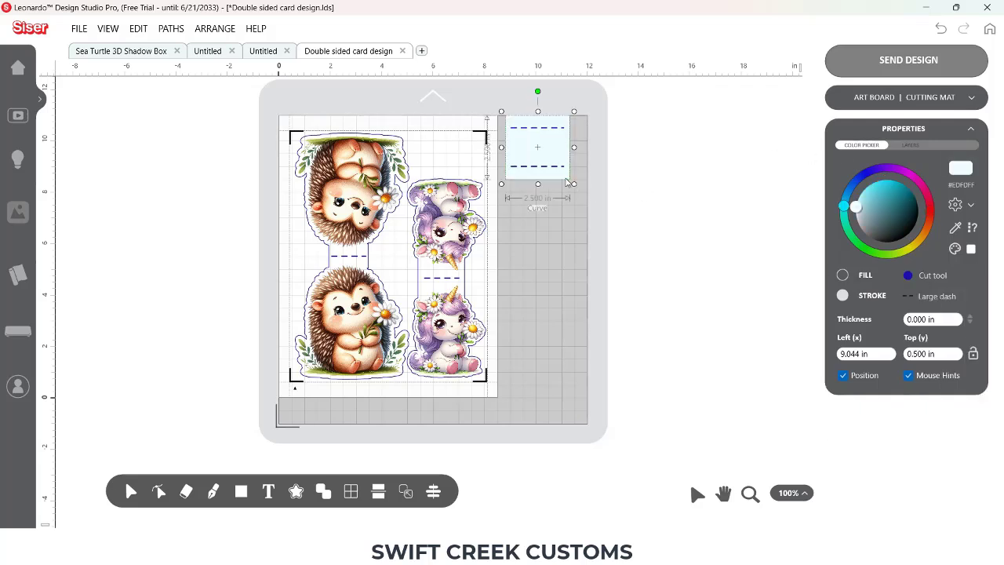
left_click(908, 274)
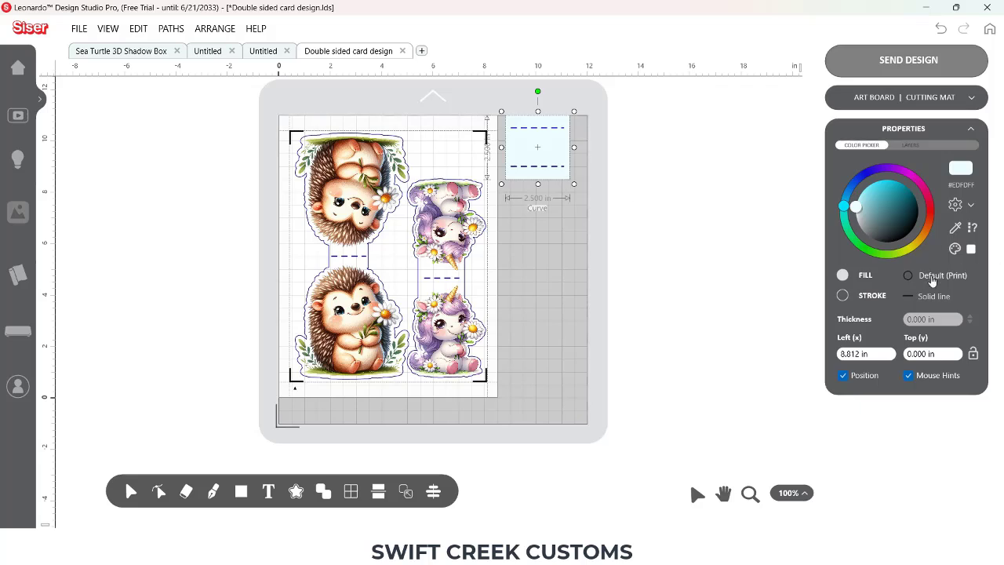
left_click(908, 275)
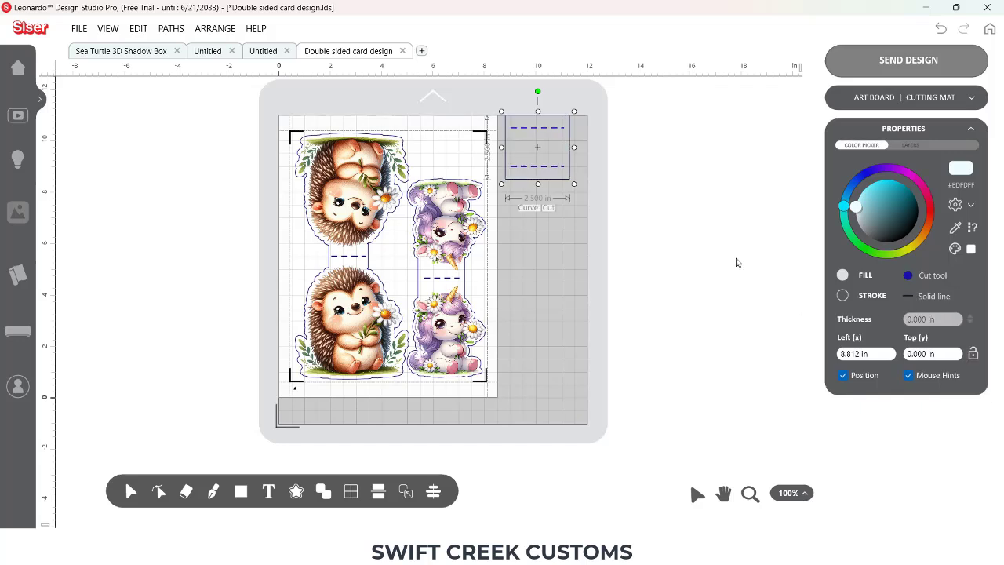
left_click(498, 96)
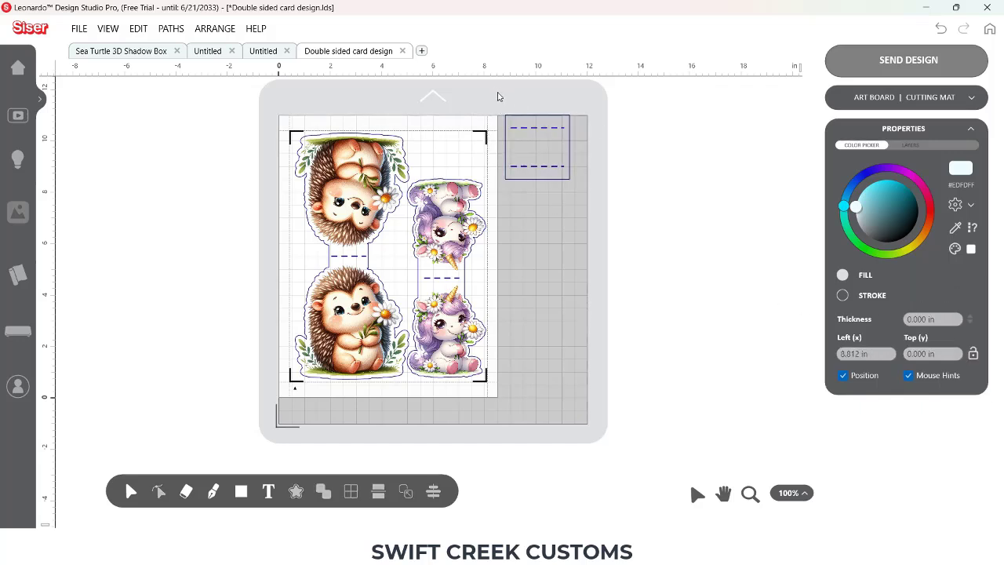
Group the square with its score lines and drag a copy below the unicorn
left_click(537, 146)
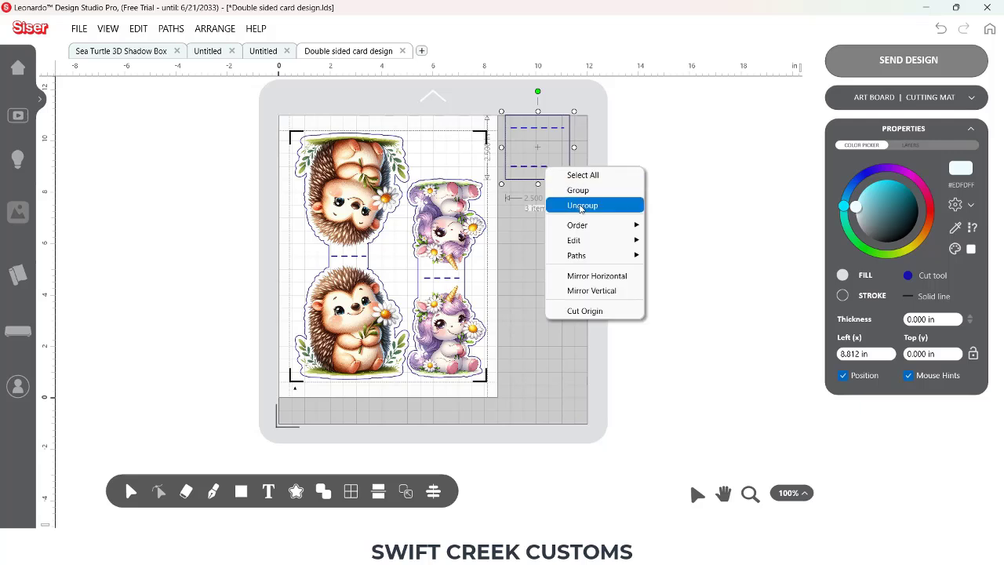
left_click(582, 205)
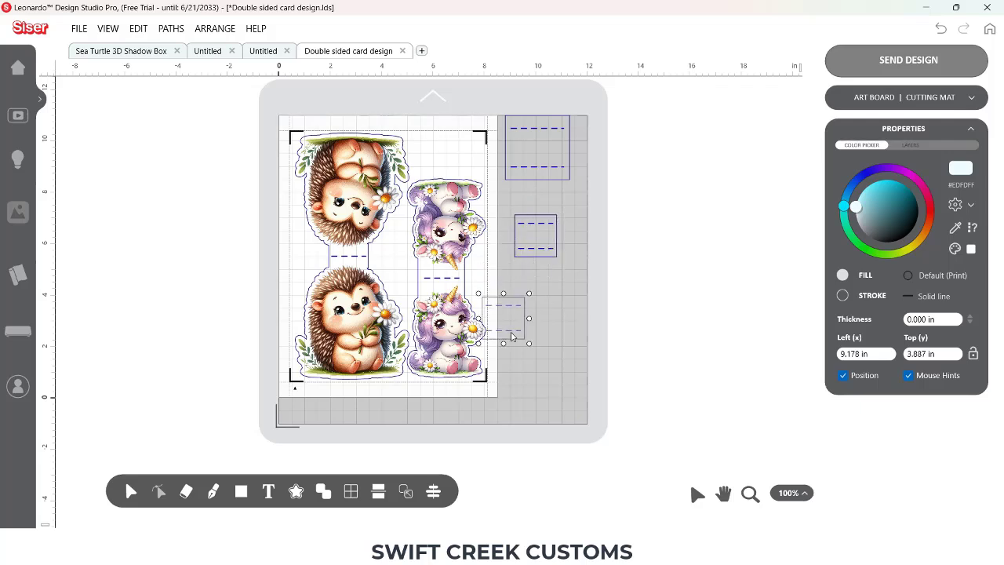
left_click_drag(502, 318, 447, 404)
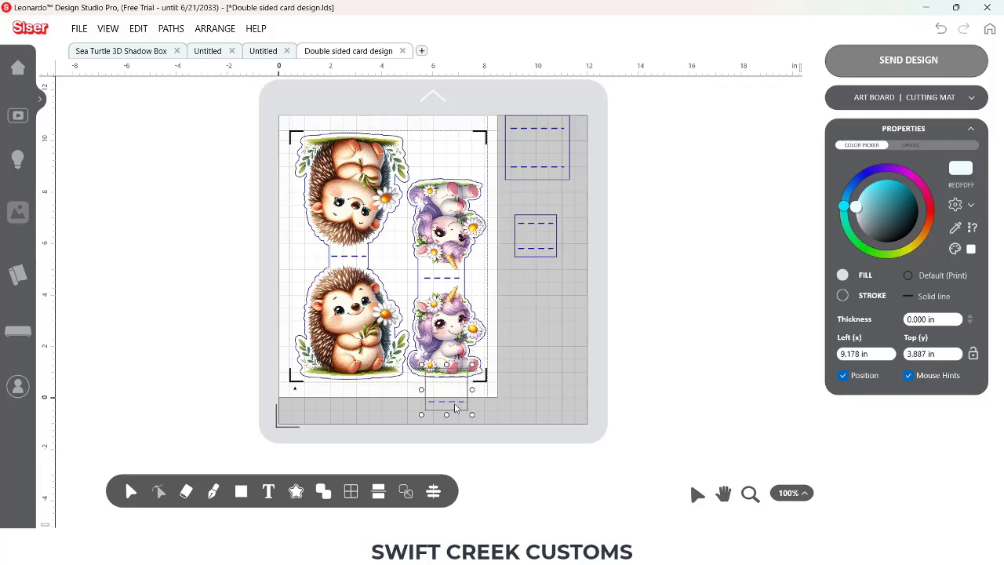